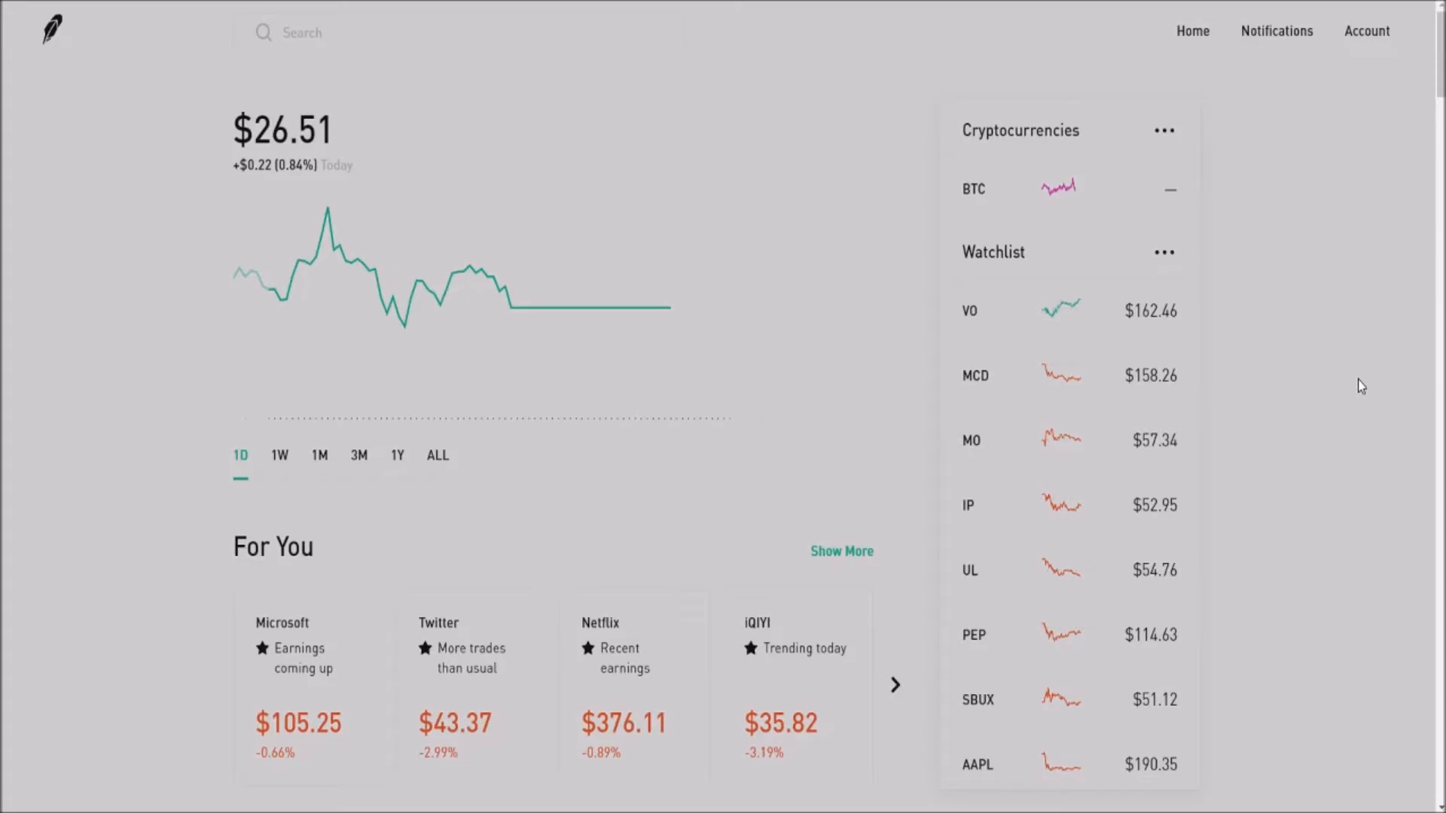
{"action": "mouse_move", "coordinate": [224, 146]}
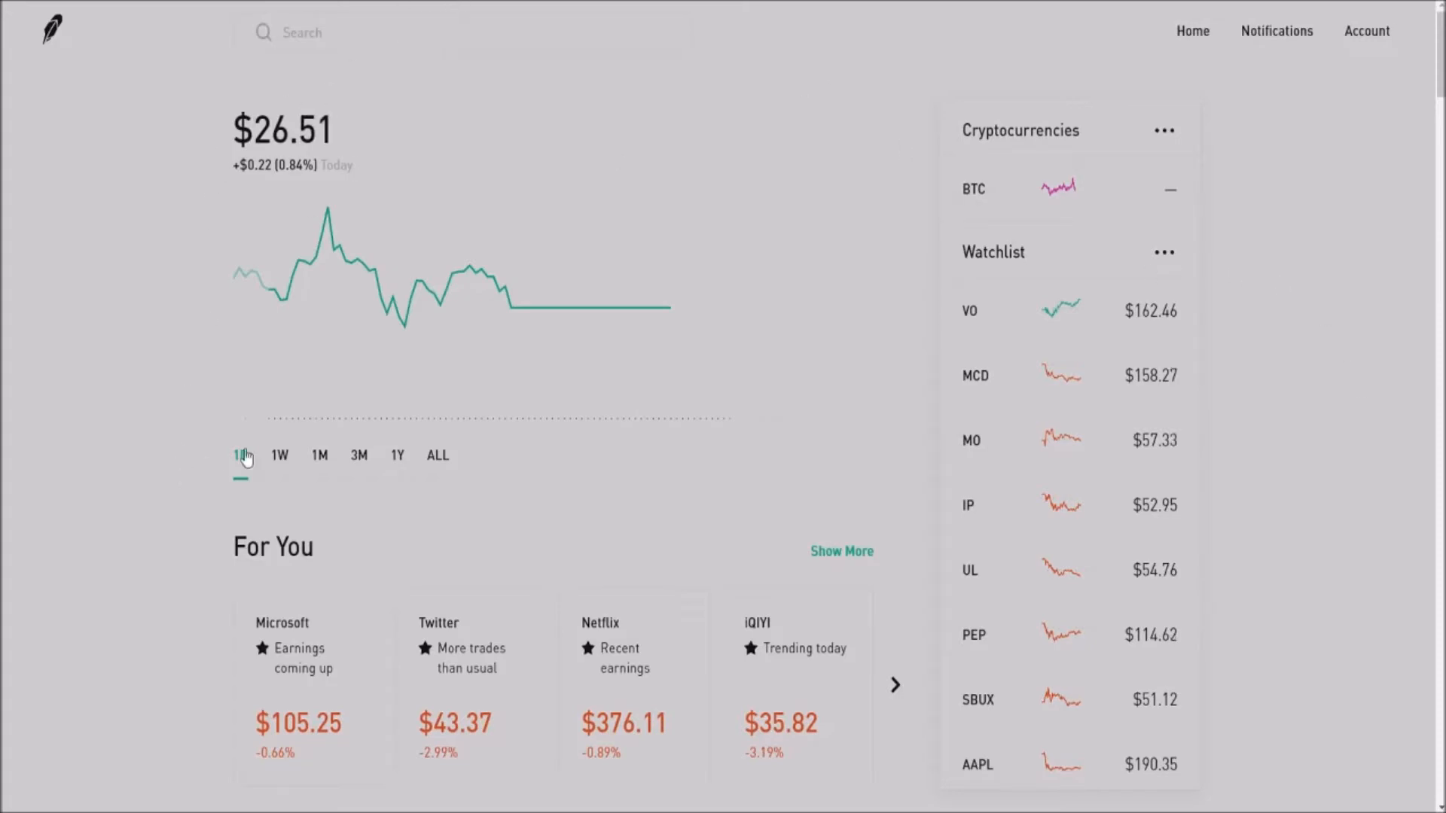
- Switch the portfolio chart to the 1M range, showing a $1.52 (6.08%) gain
{"action": "left_click", "coordinate": [241, 455]}
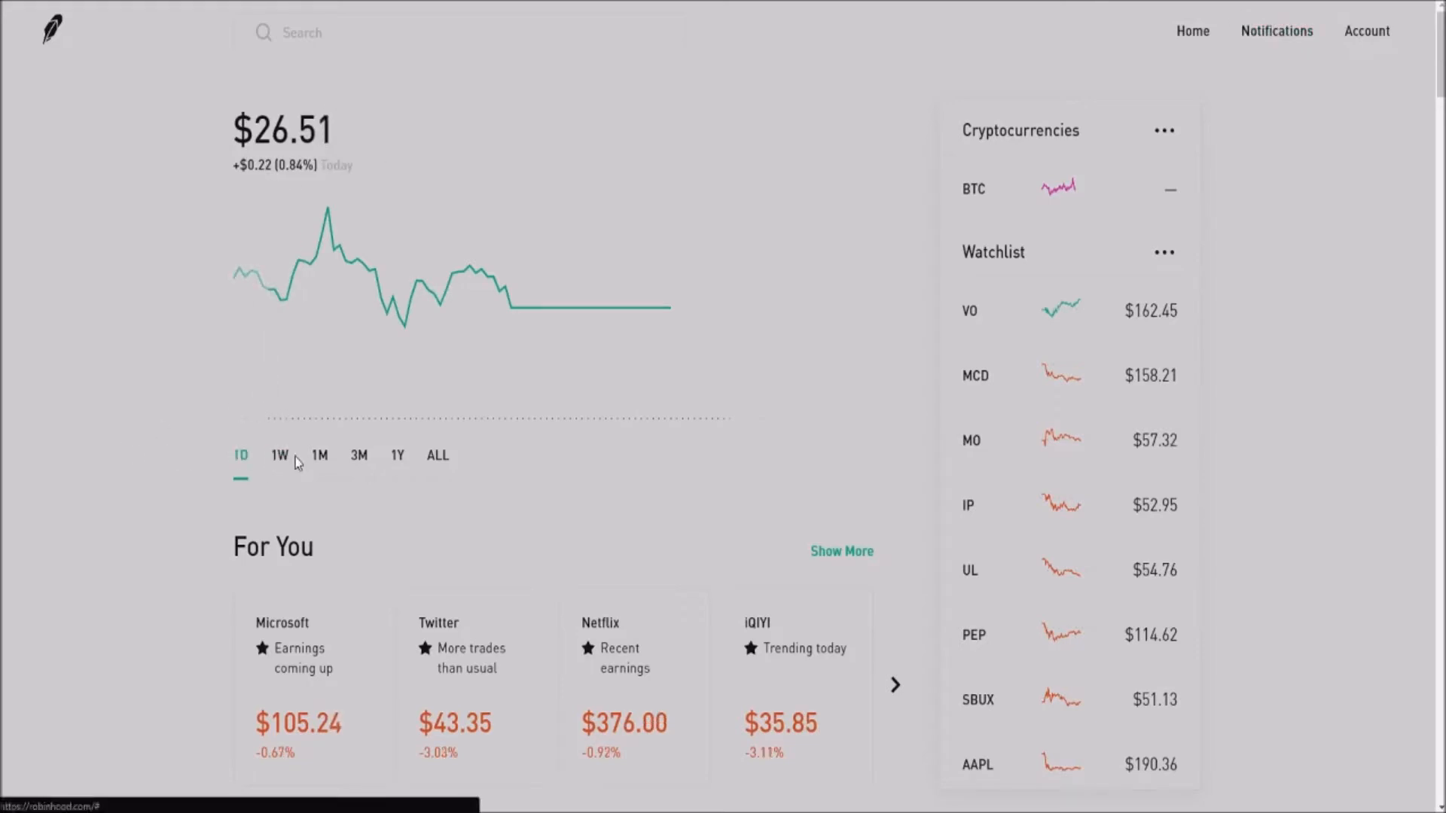
{"action": "left_click", "coordinate": [319, 455]}
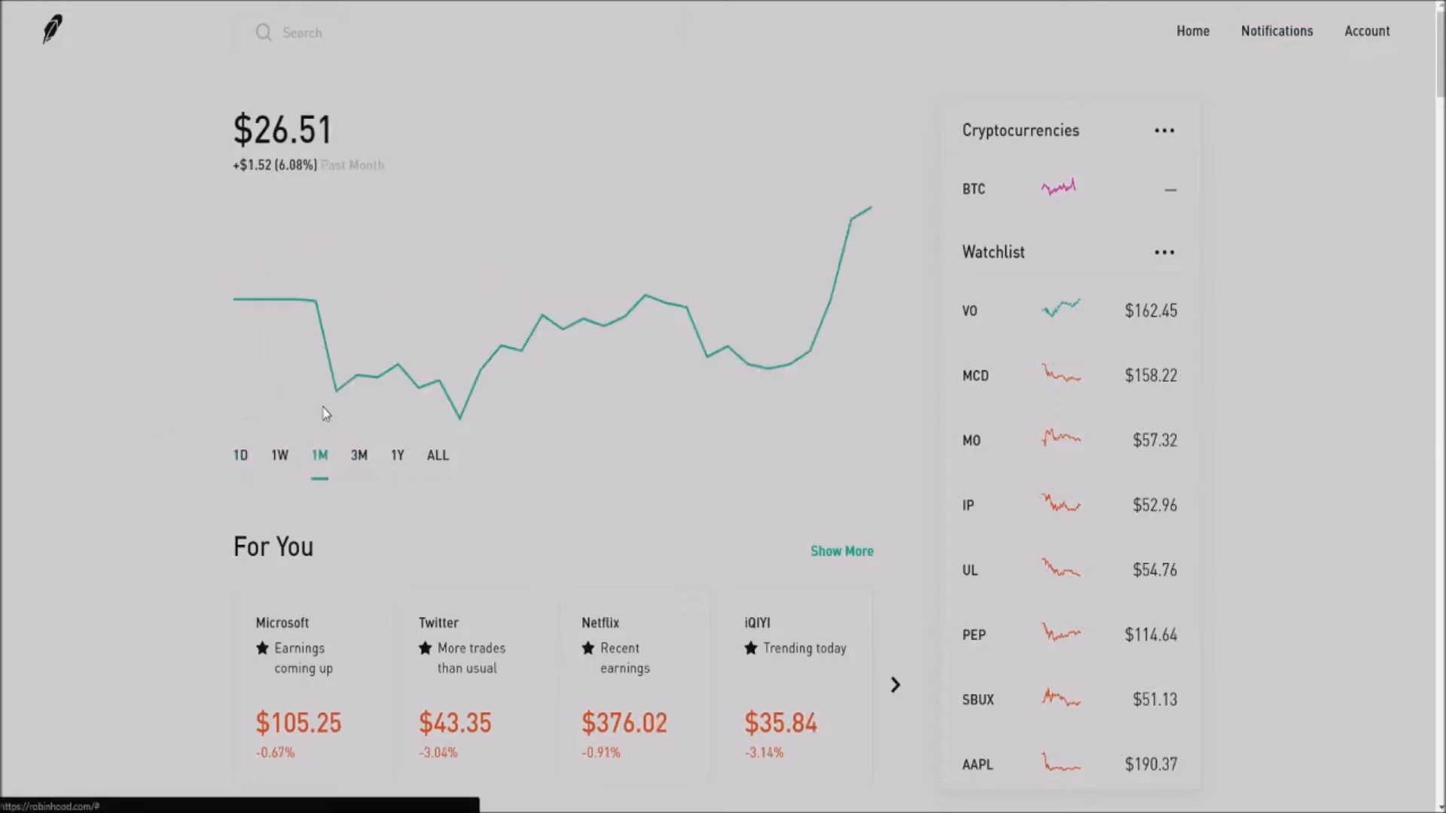
{"action": "mouse_move", "coordinate": [256, 292]}
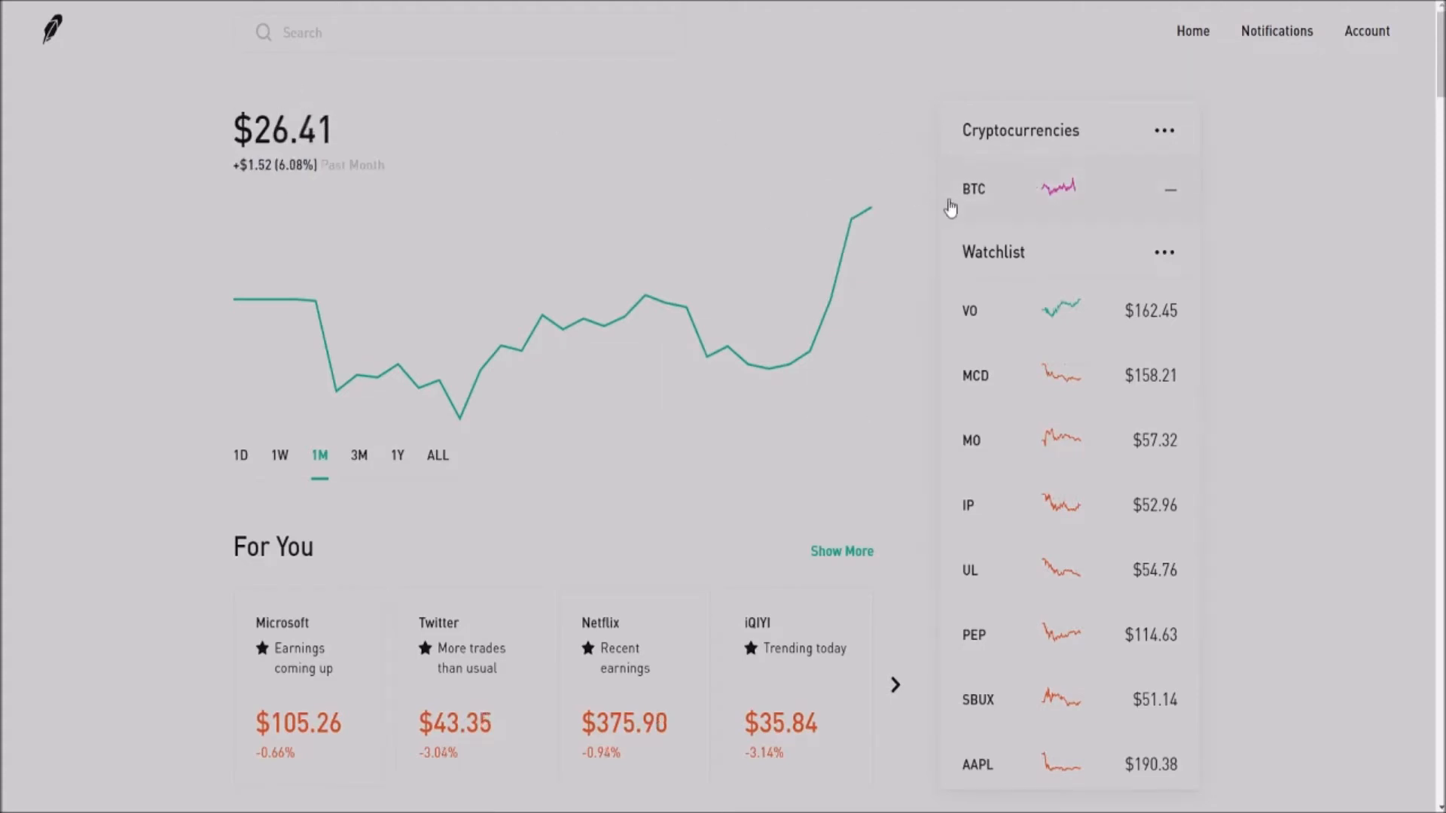
{"action": "left_click", "coordinate": [974, 190]}
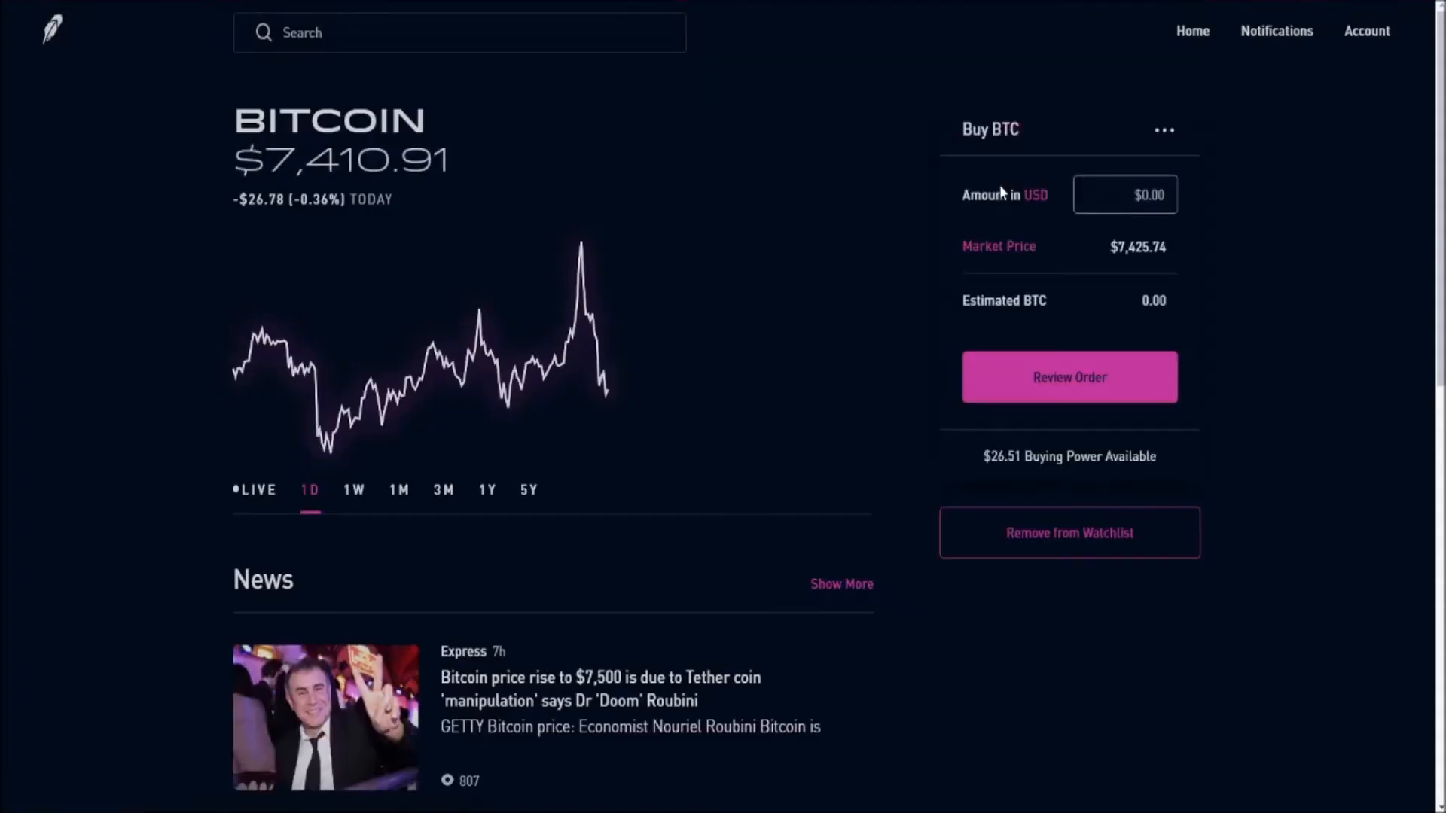
{"action": "left_click", "coordinate": [1123, 194]}
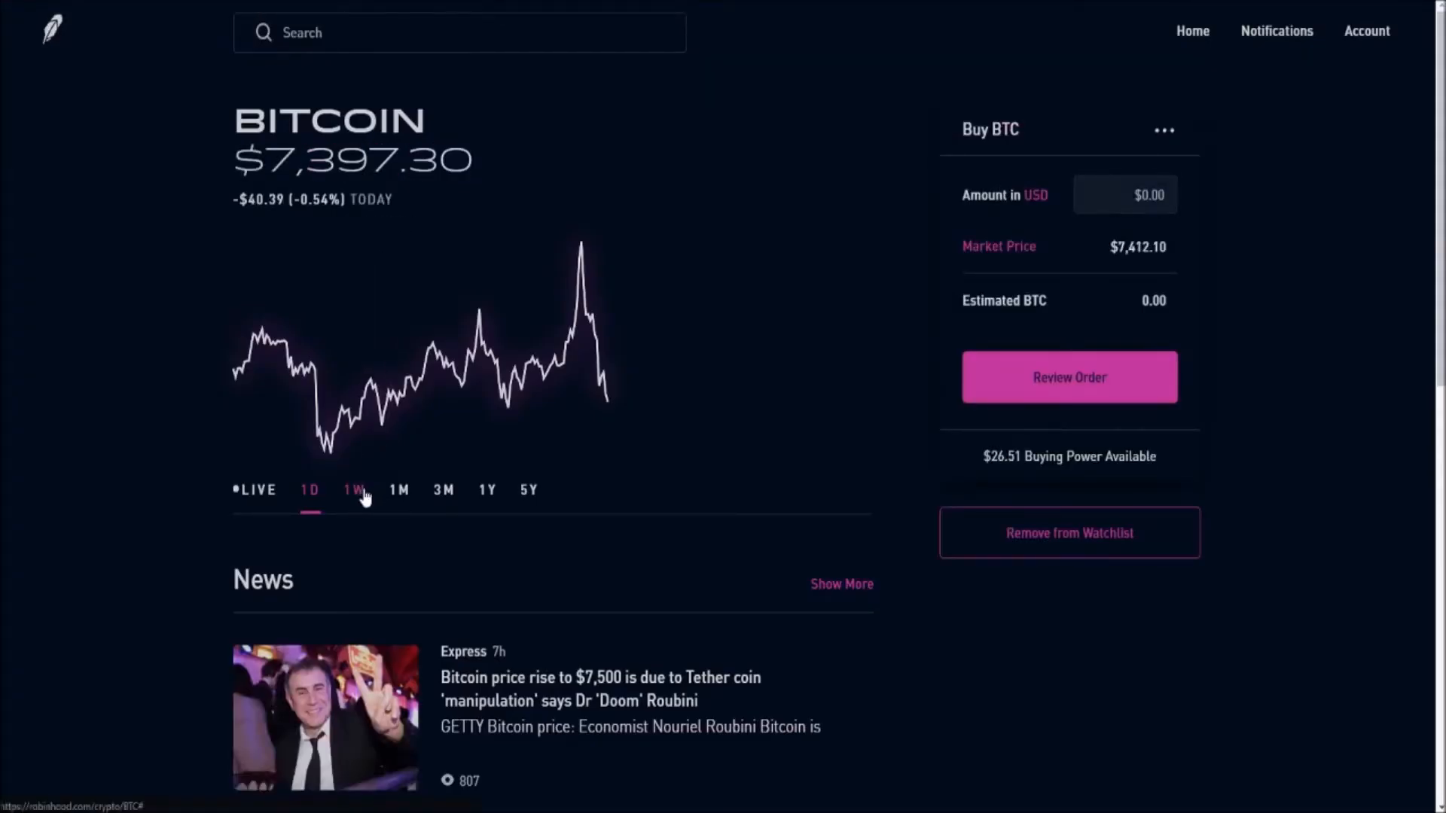
{"action": "left_click", "coordinate": [352, 490]}
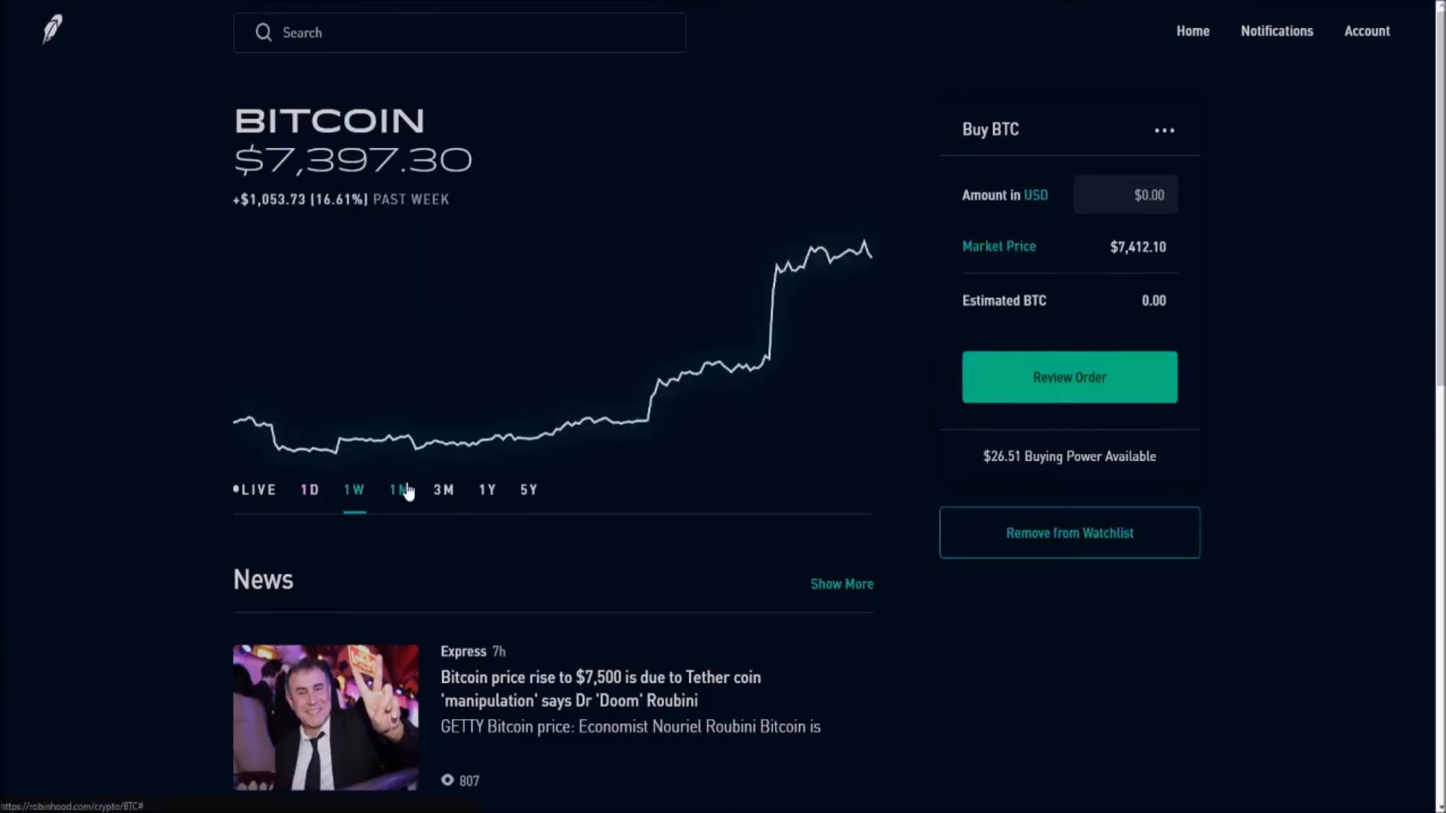
{"action": "left_click", "coordinate": [398, 489]}
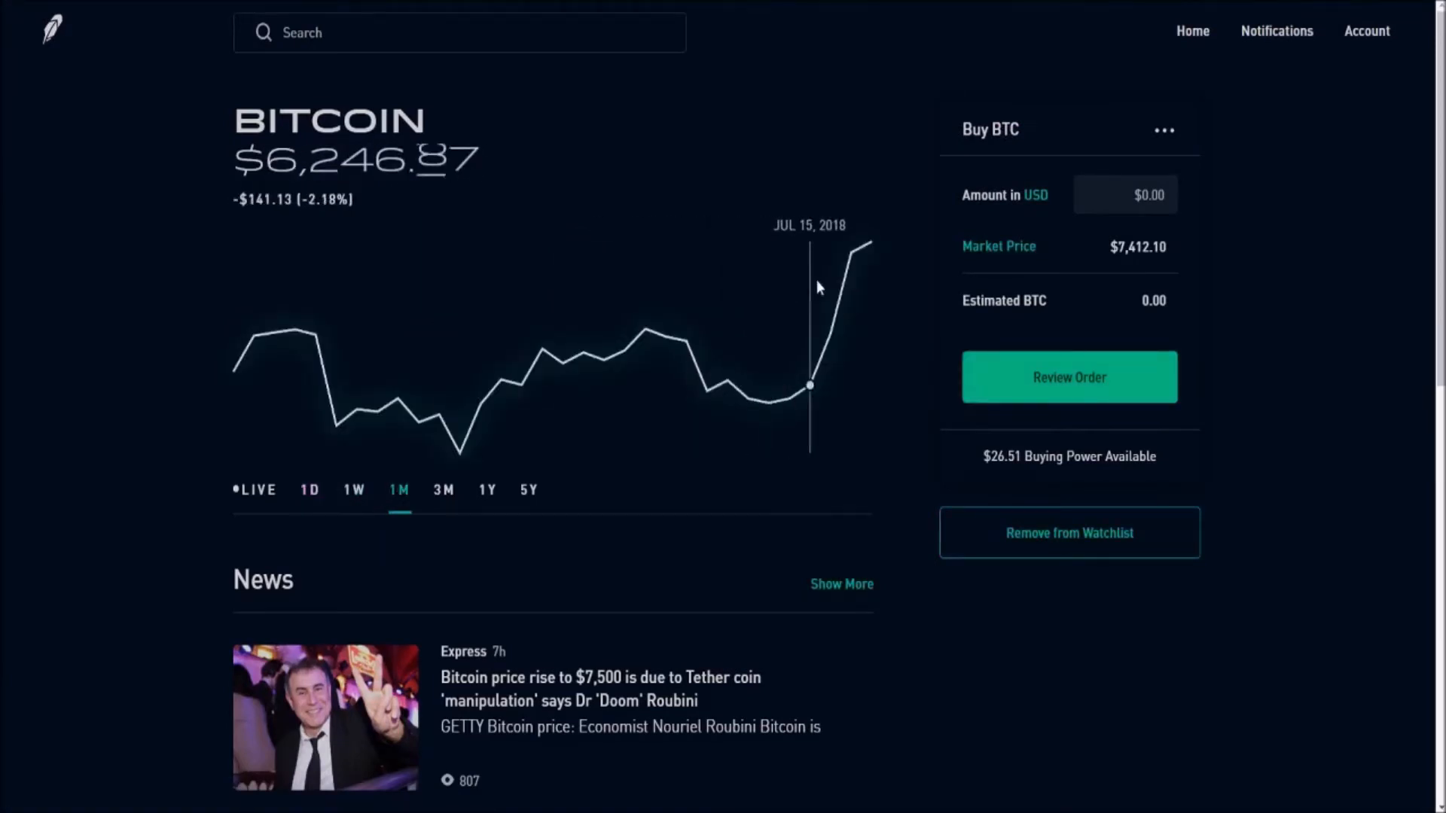
{"action": "mouse_move", "coordinate": [727, 360]}
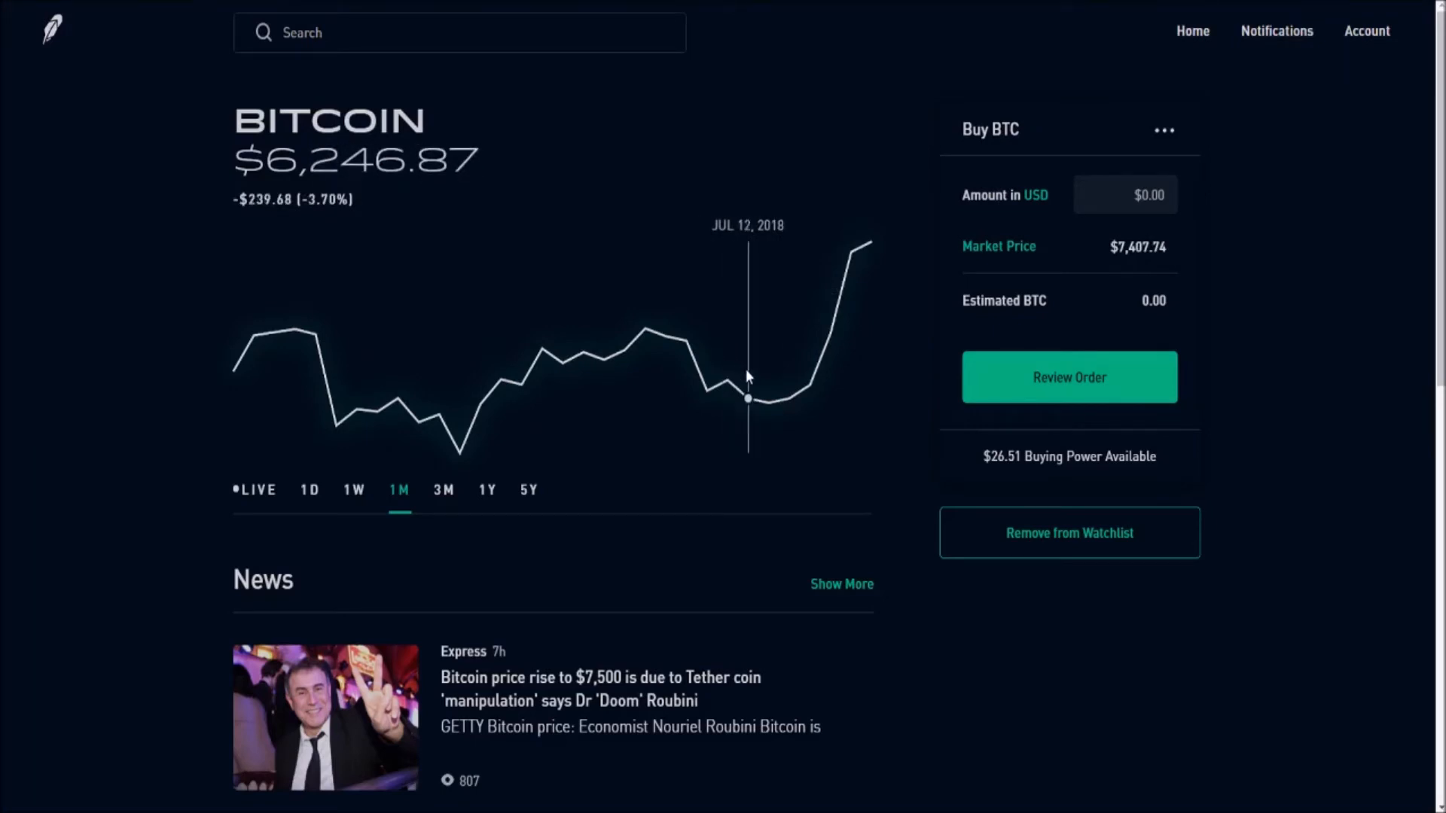
{"action": "mouse_move", "coordinate": [825, 387]}
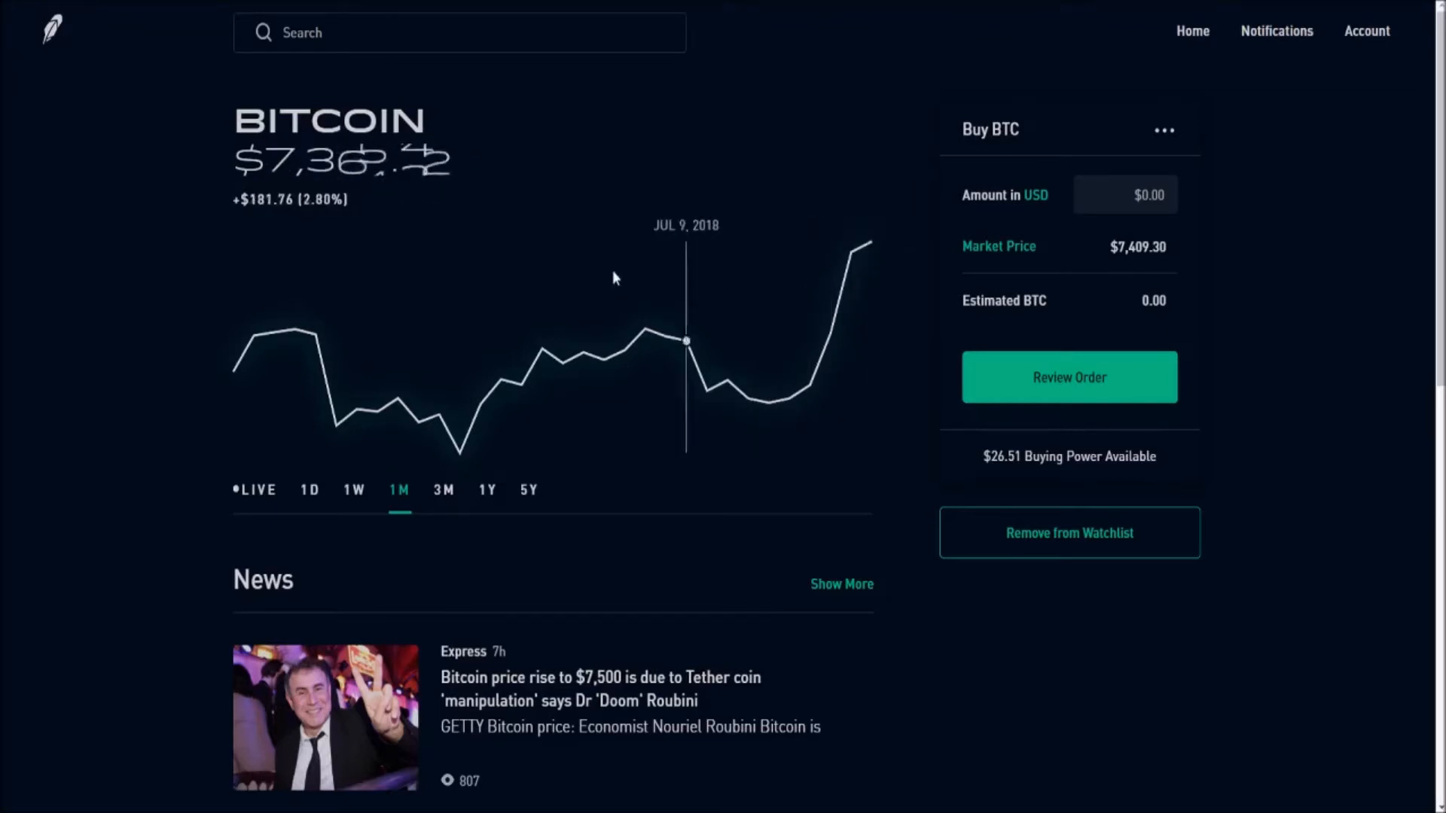
{"action": "scroll", "scroll_direction": "down", "scroll_amount": 3}
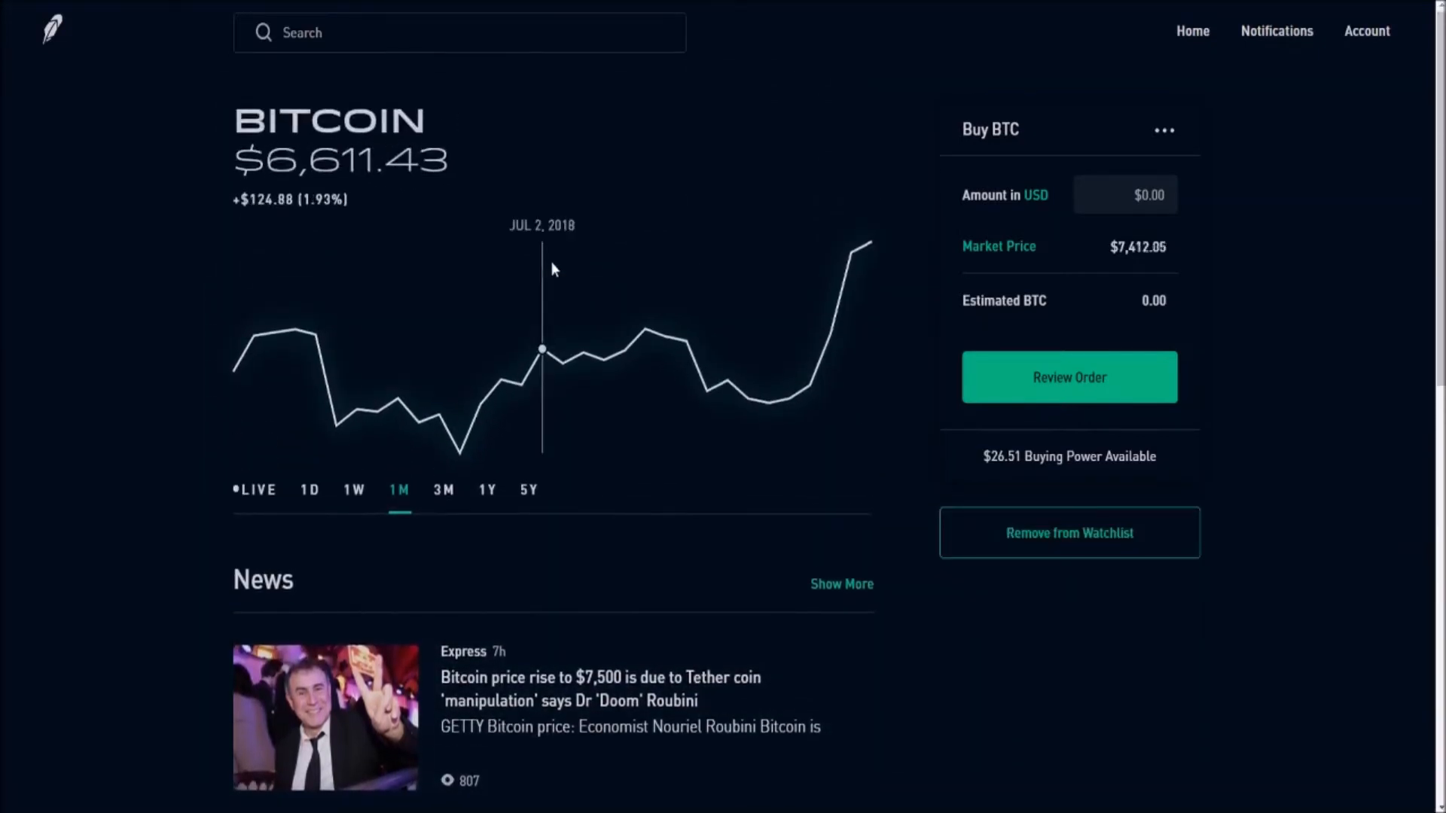
{"action": "scroll", "scroll_direction": "down", "scroll_amount": 3}
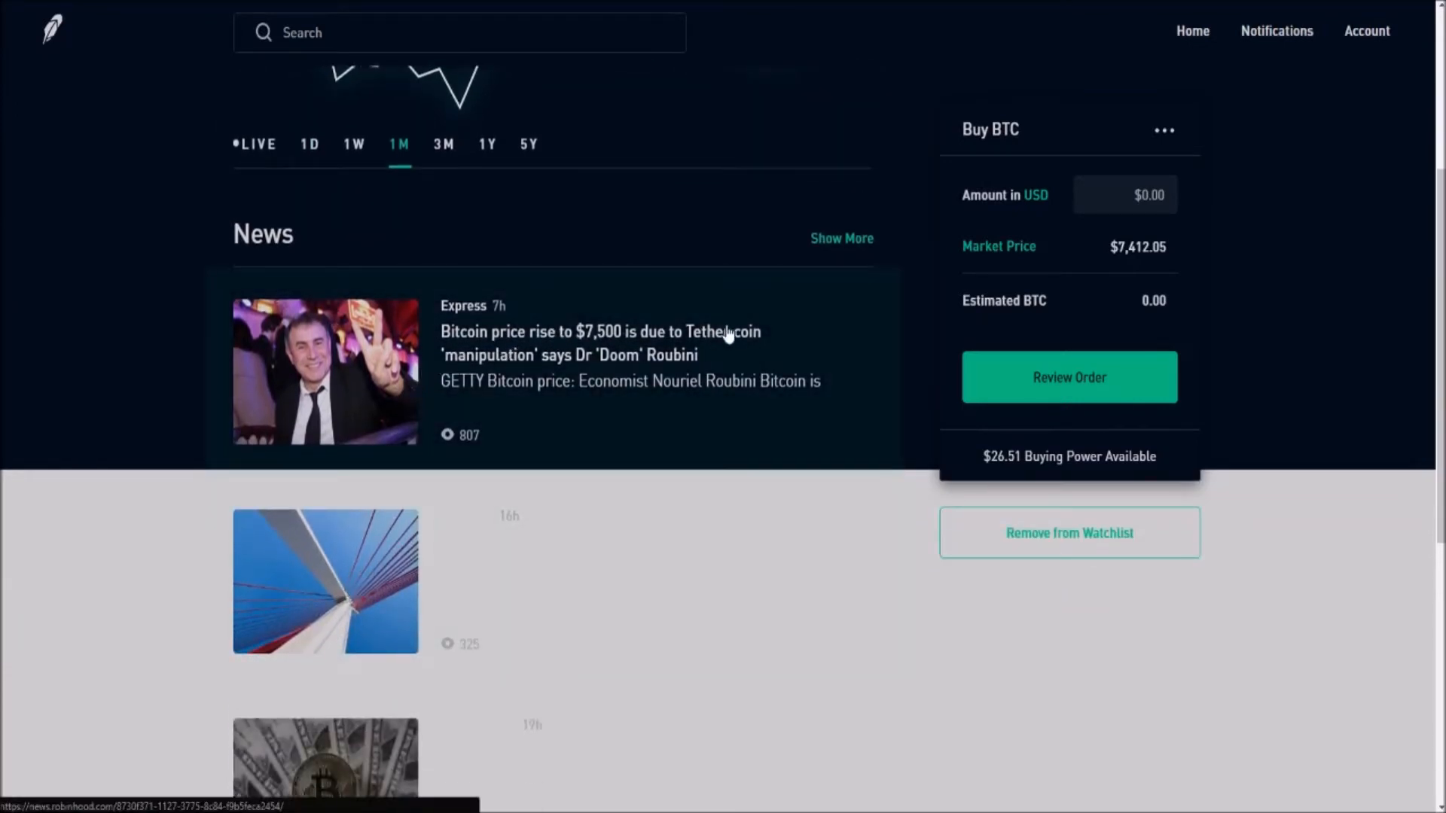
{"action": "scroll", "scroll_direction": "down", "scroll_amount": 3}
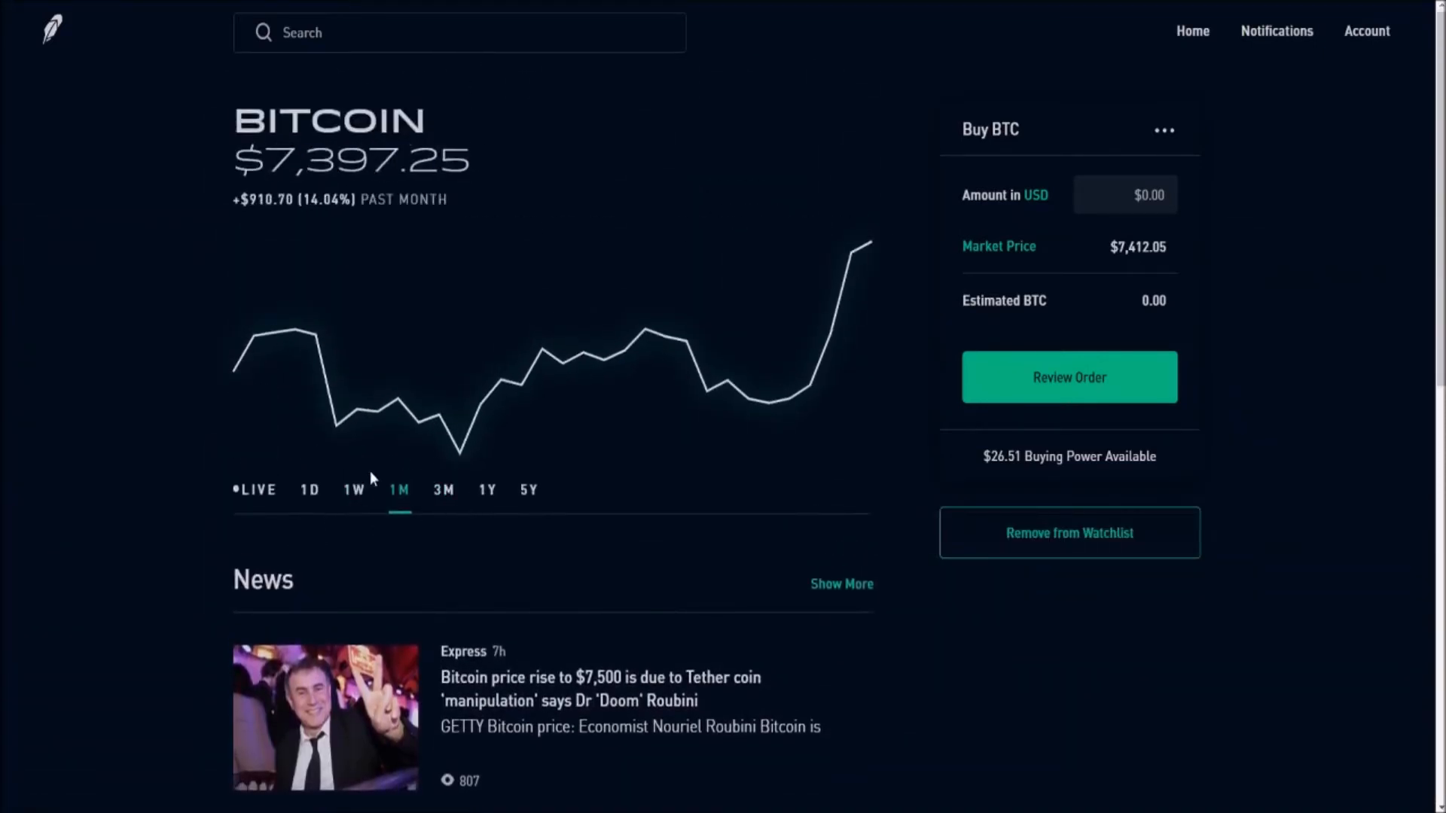
{"action": "mouse_move", "coordinate": [834, 193]}
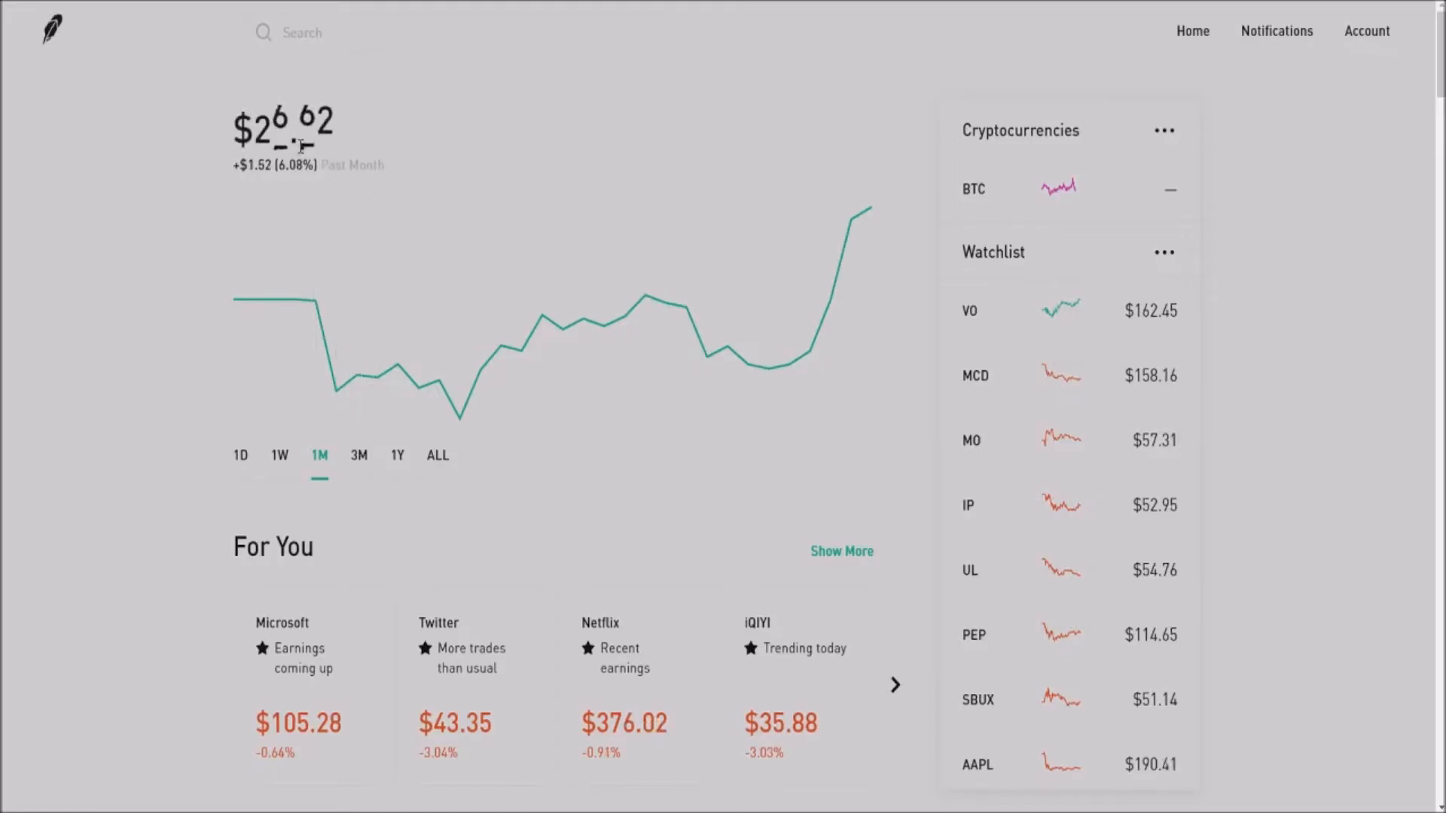
- Scroll the watchlist and open the Vanguard Mid-Cap ETF (VO) stock page at $162.45
{"action": "scroll", "scroll_direction": "down", "scroll_amount": 3}
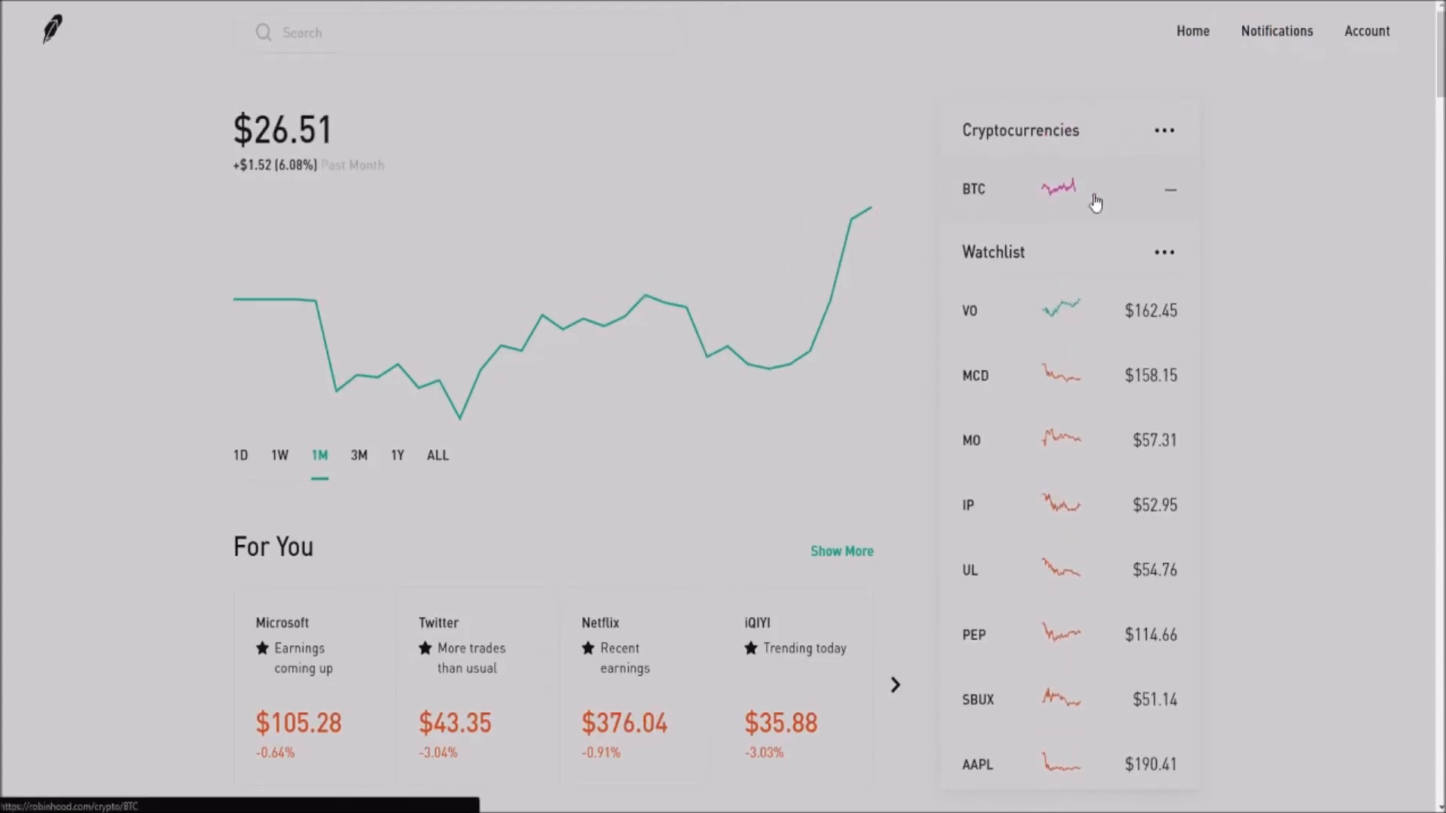
{"action": "mouse_move", "coordinate": [1214, 215]}
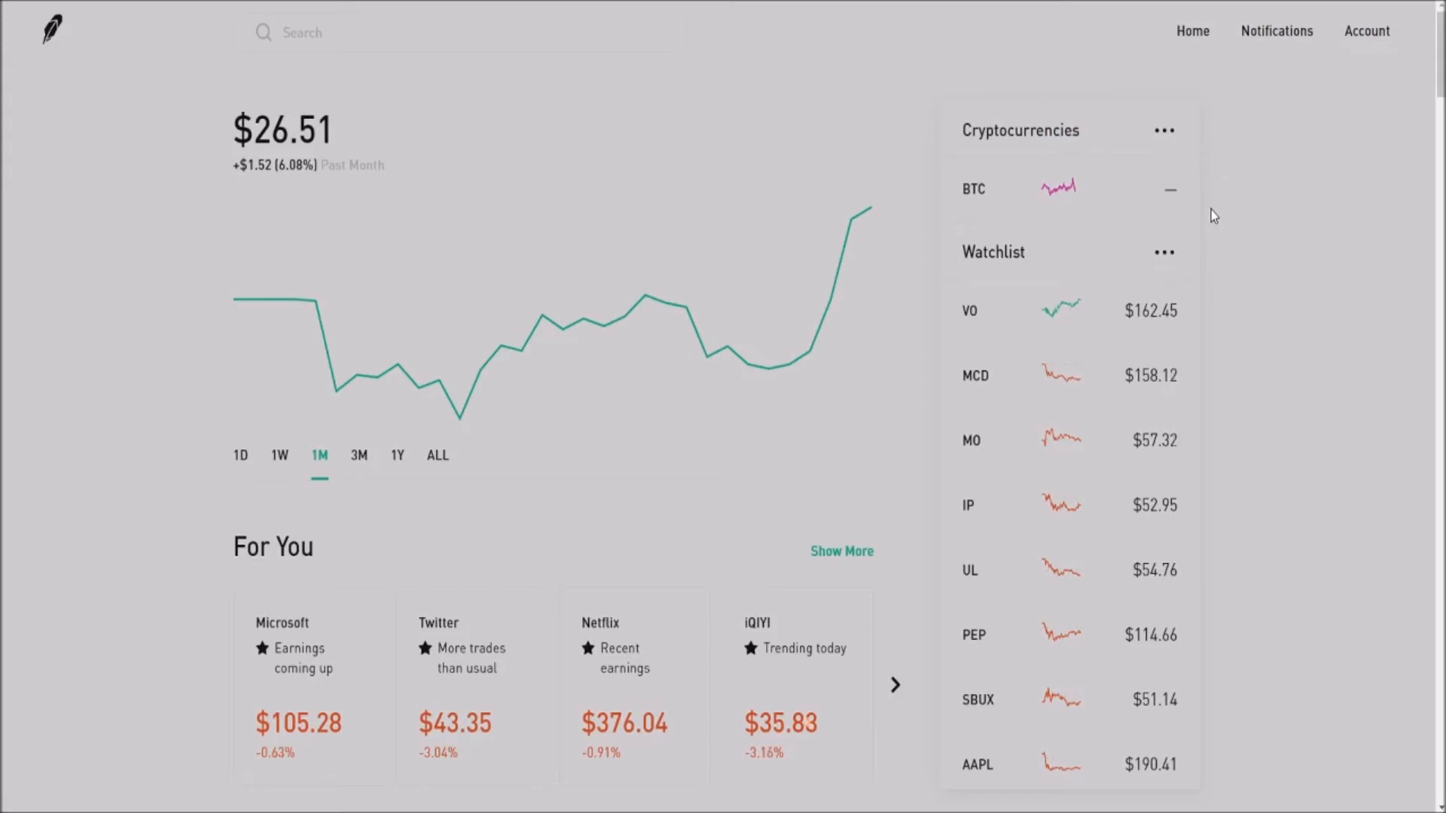
{"action": "mouse_move", "coordinate": [1149, 159]}
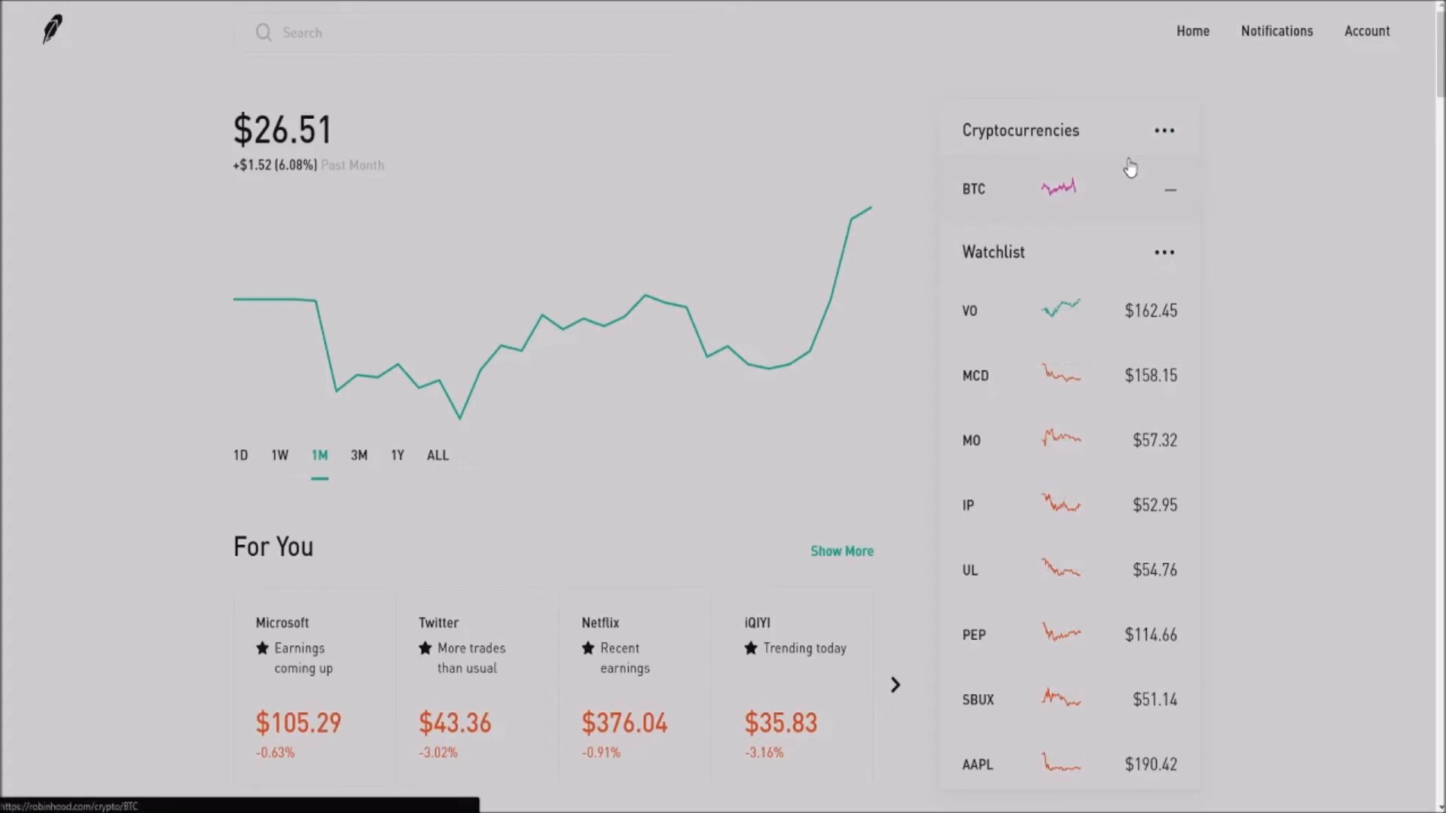
{"action": "mouse_move", "coordinate": [1129, 167]}
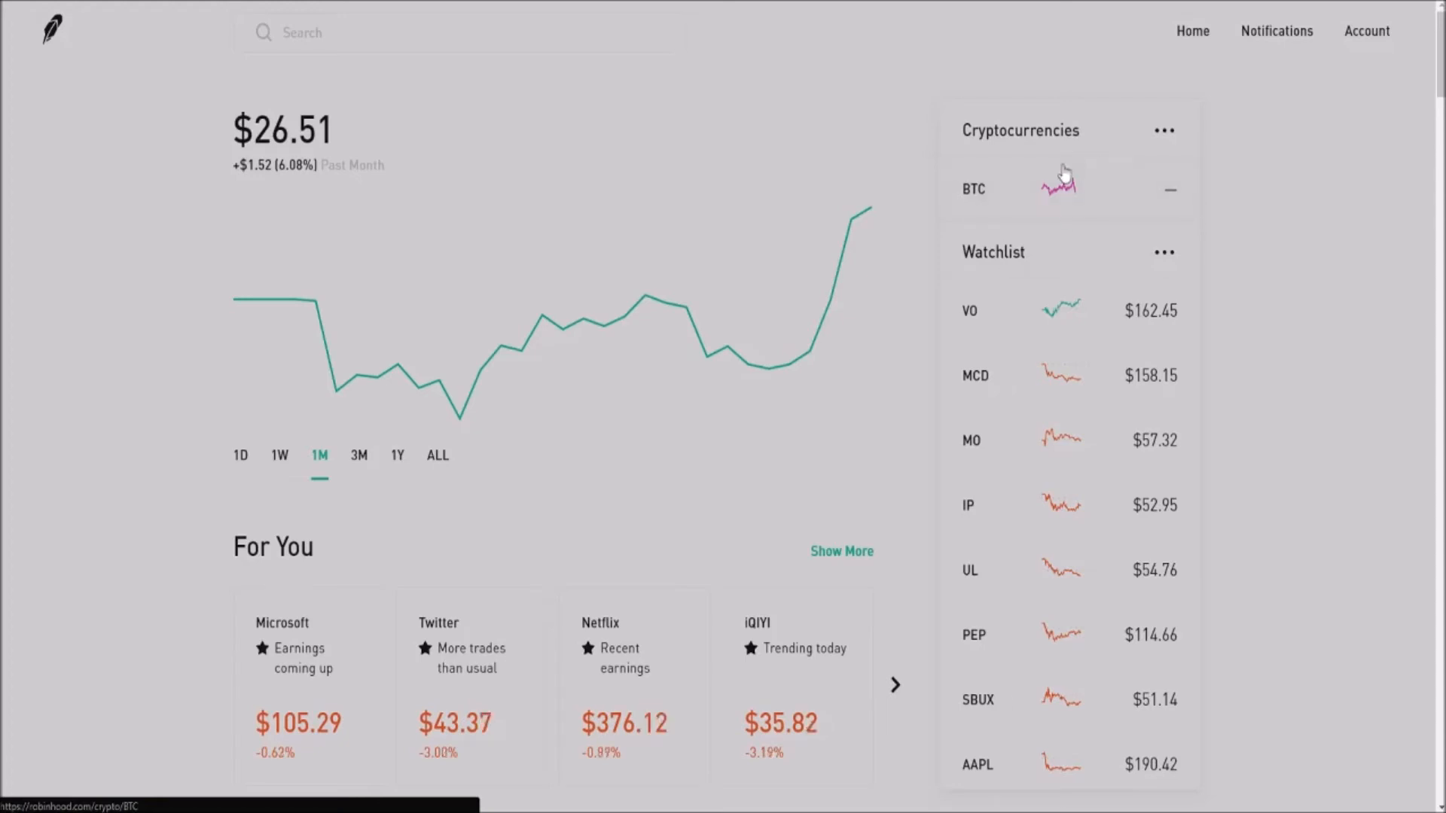
{"action": "mouse_move", "coordinate": [1263, 99]}
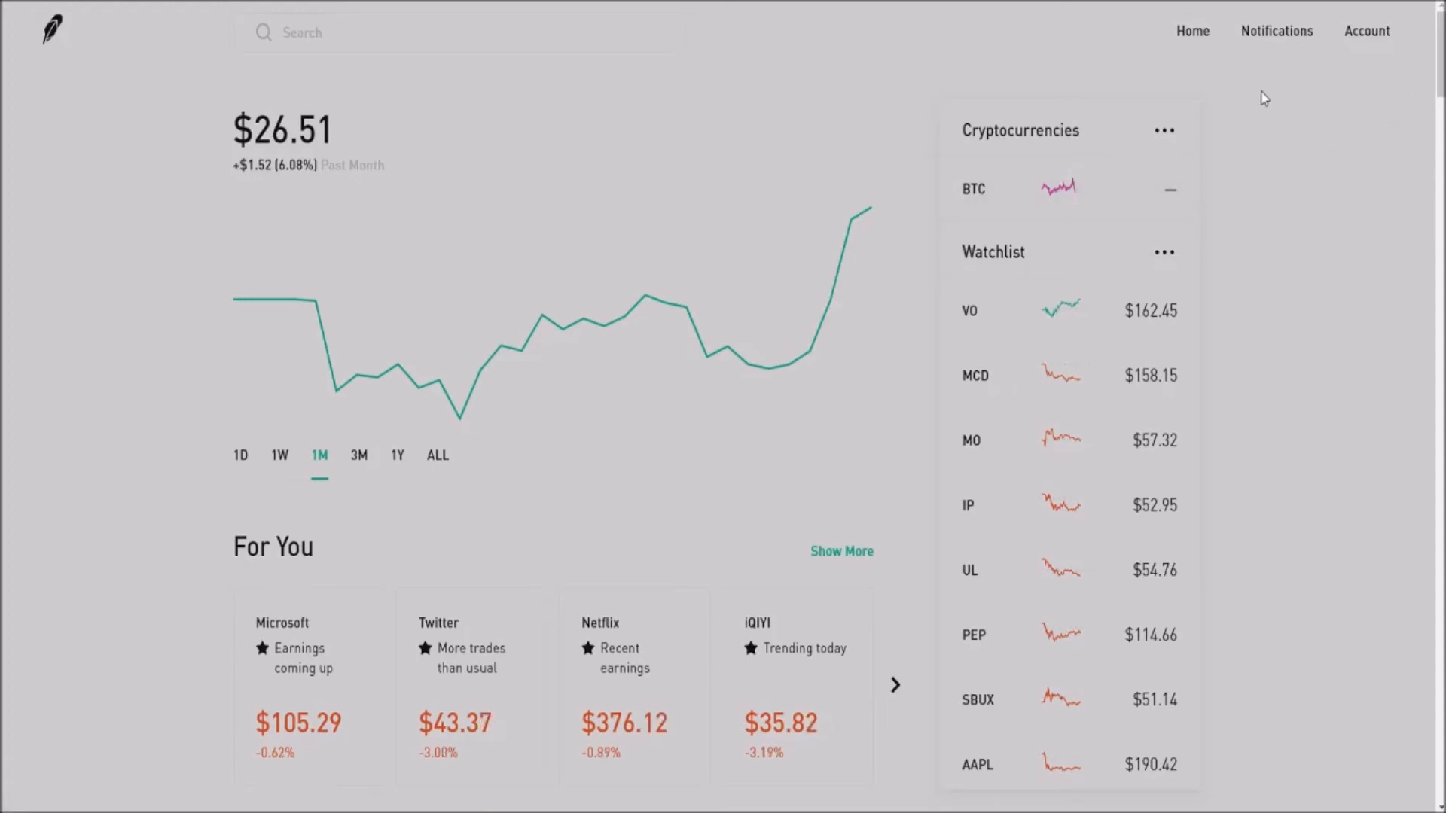
{"action": "scroll", "scroll_direction": "down", "scroll_amount": 3}
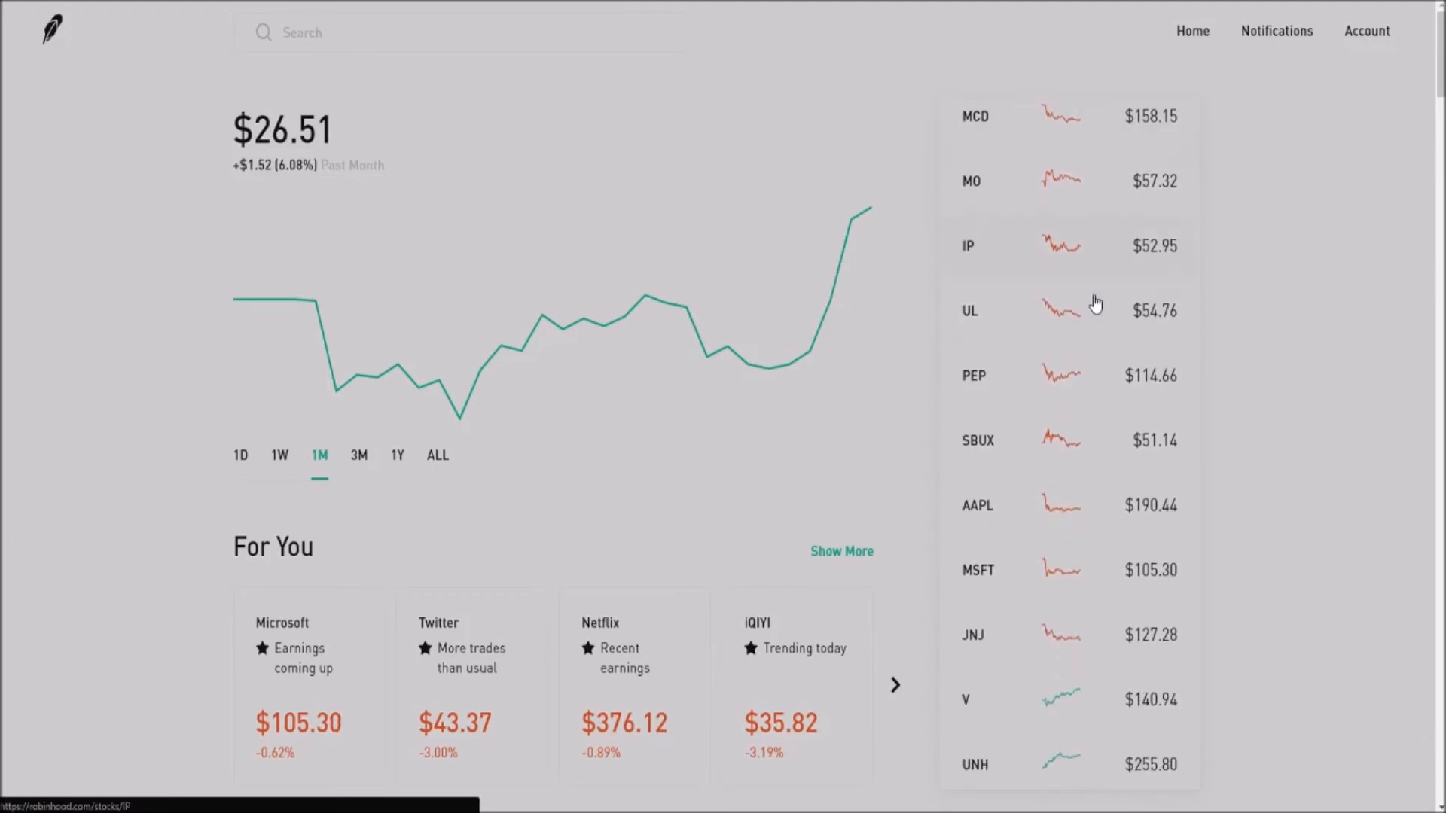
{"action": "scroll", "scroll_direction": "down", "scroll_amount": 3}
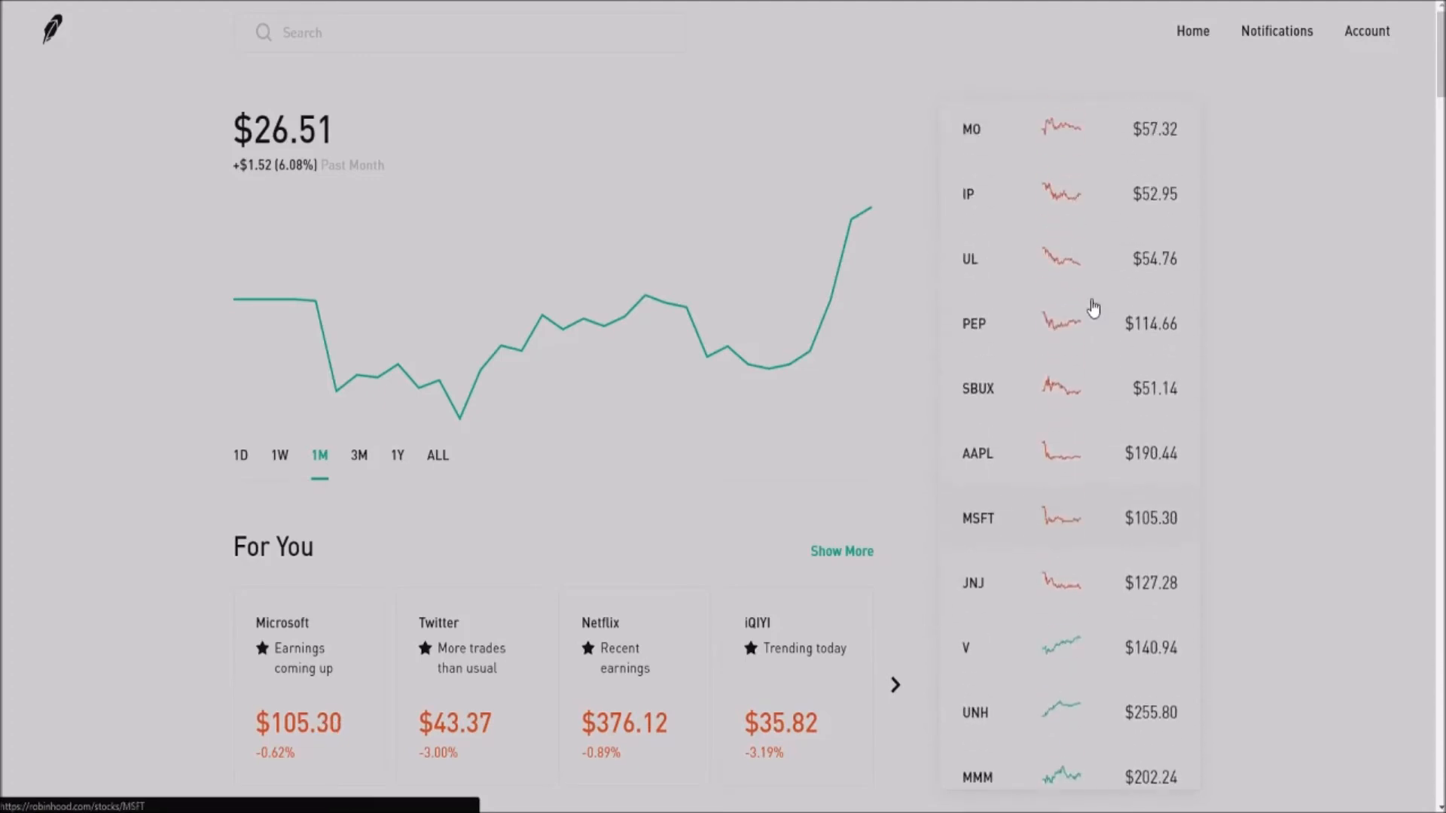
{"action": "scroll", "scroll_direction": "down", "scroll_amount": 3}
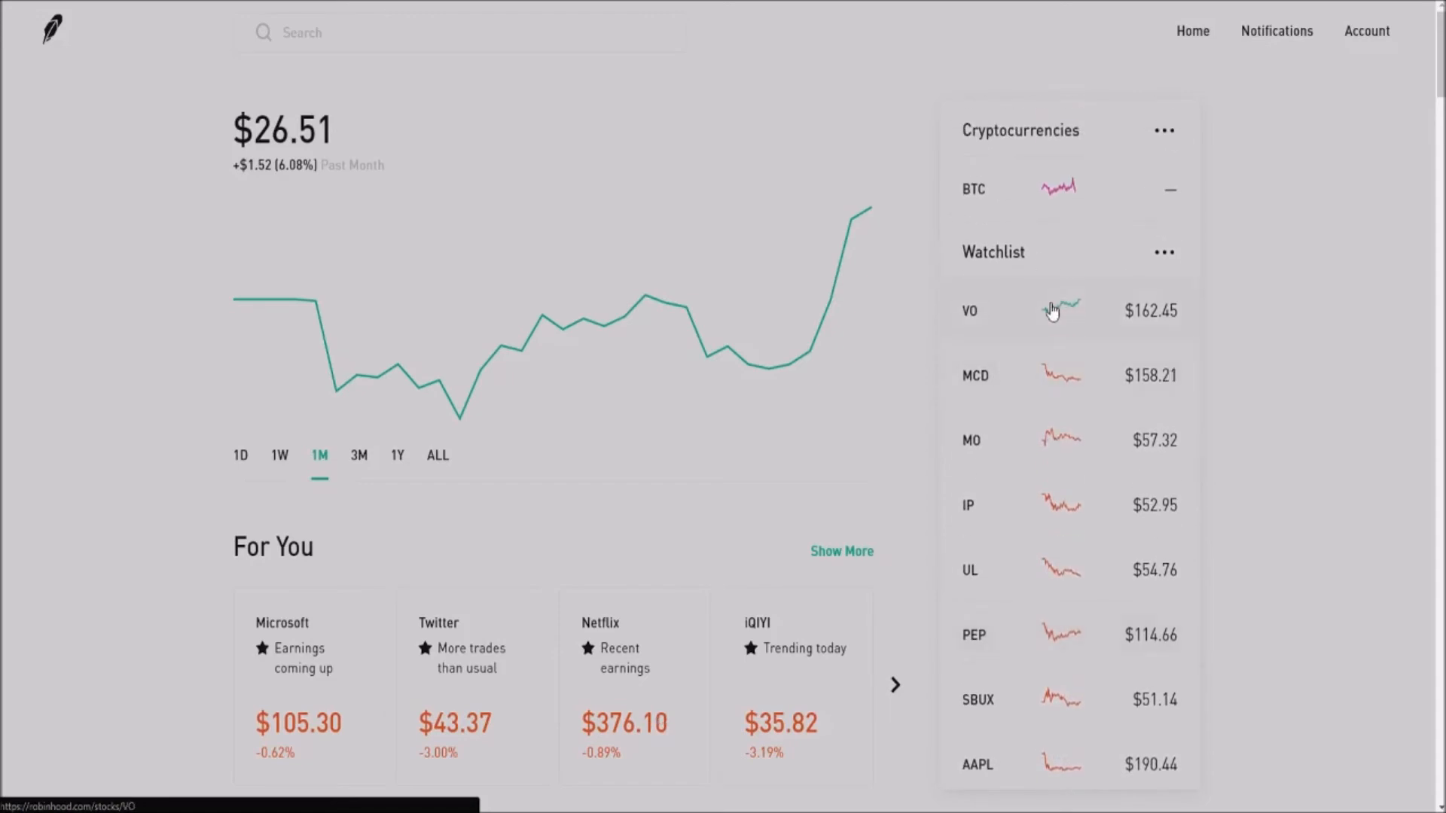
{"action": "mouse_move", "coordinate": [726, 385]}
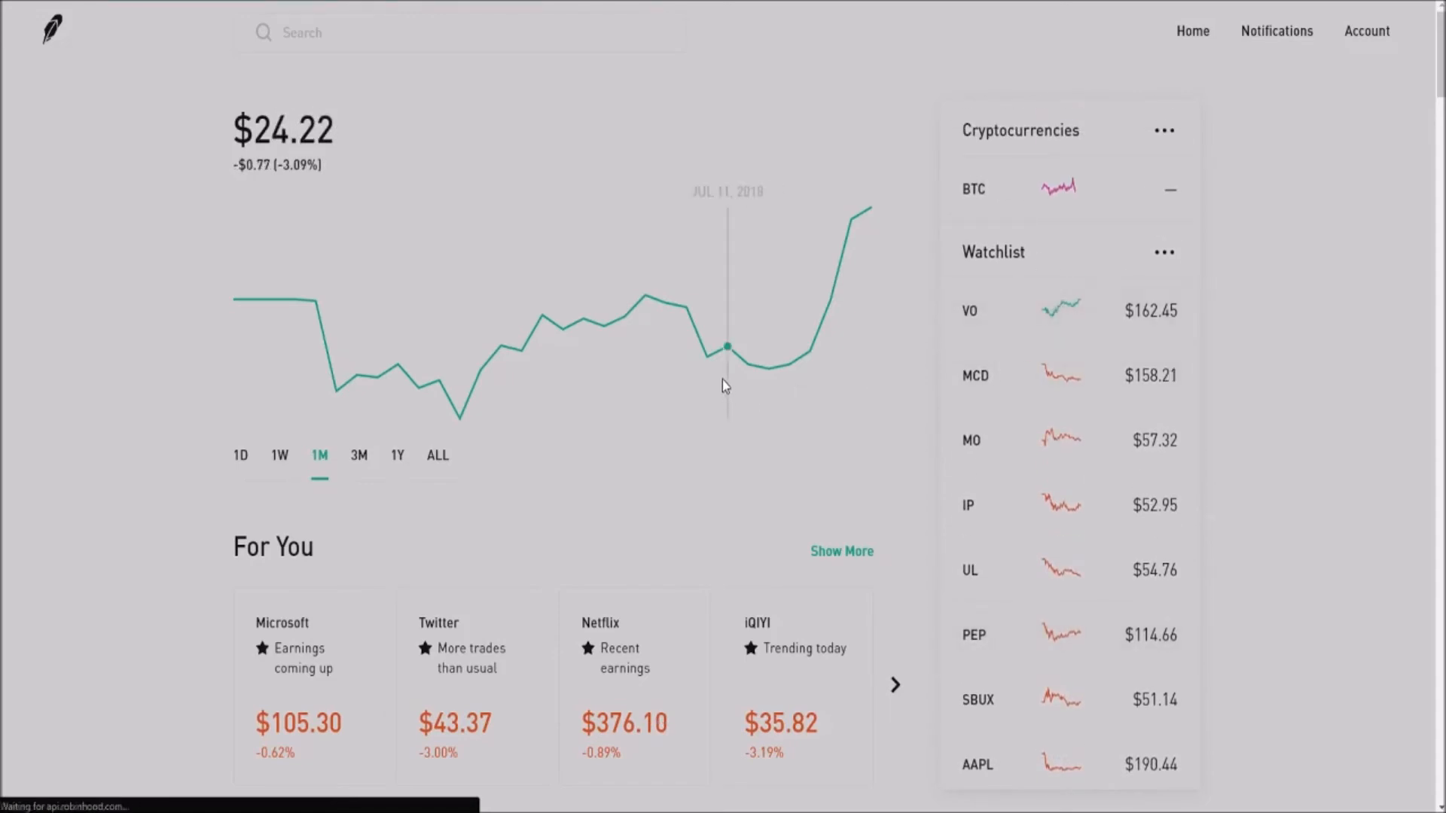
{"action": "mouse_move", "coordinate": [1060, 310]}
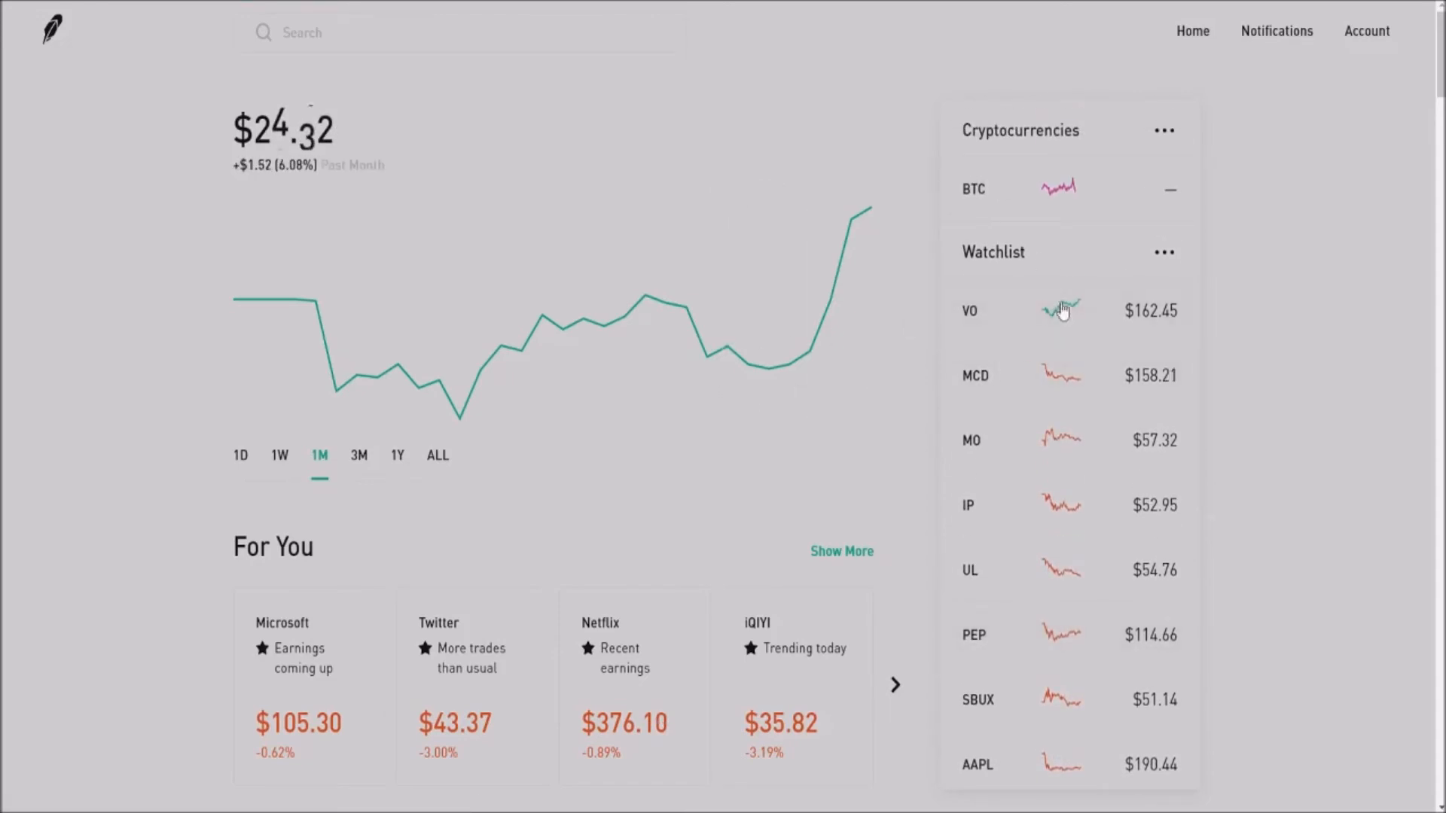
{"action": "left_click", "coordinate": [968, 310]}
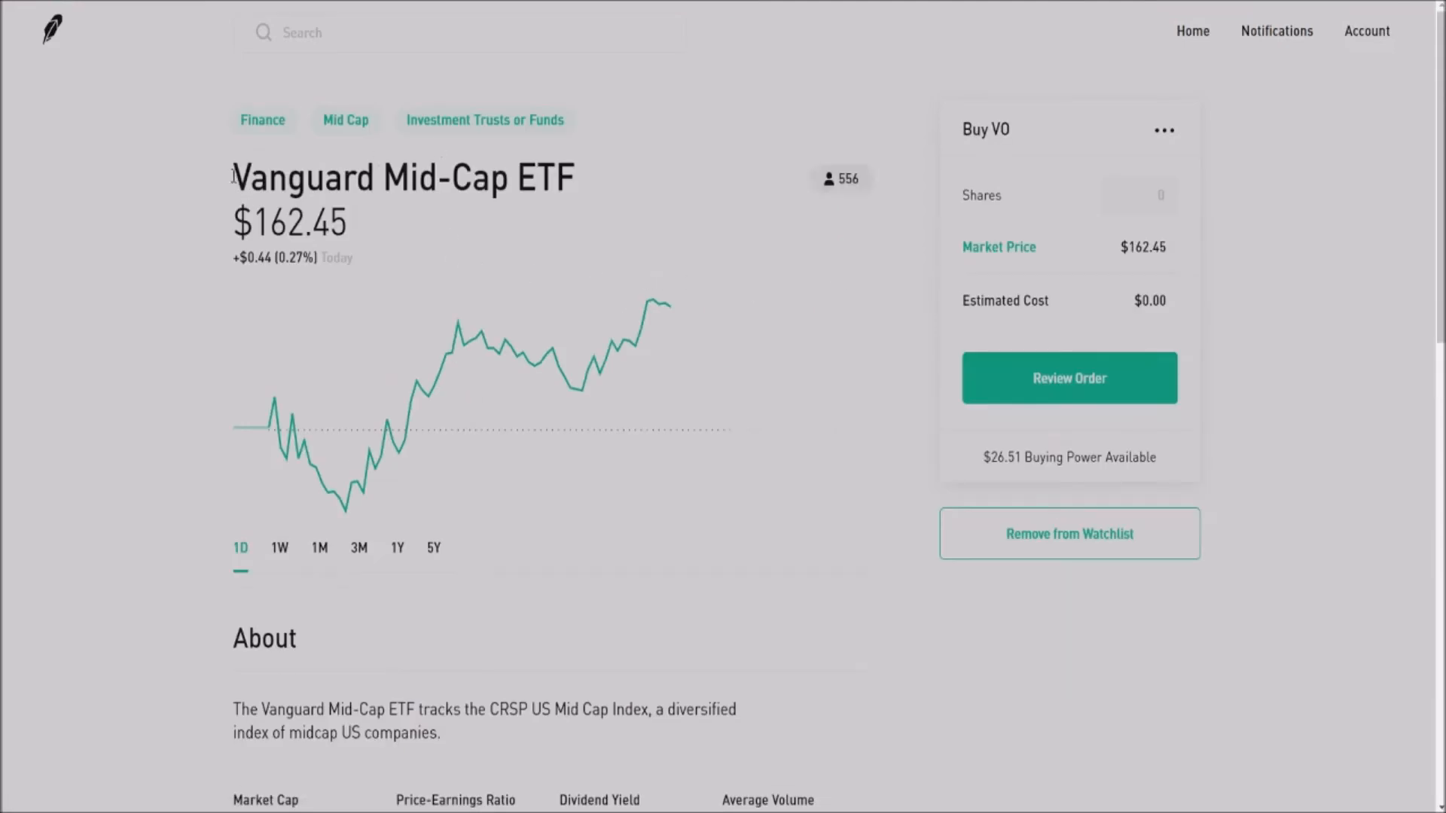
{"action": "mouse_move", "coordinate": [506, 328]}
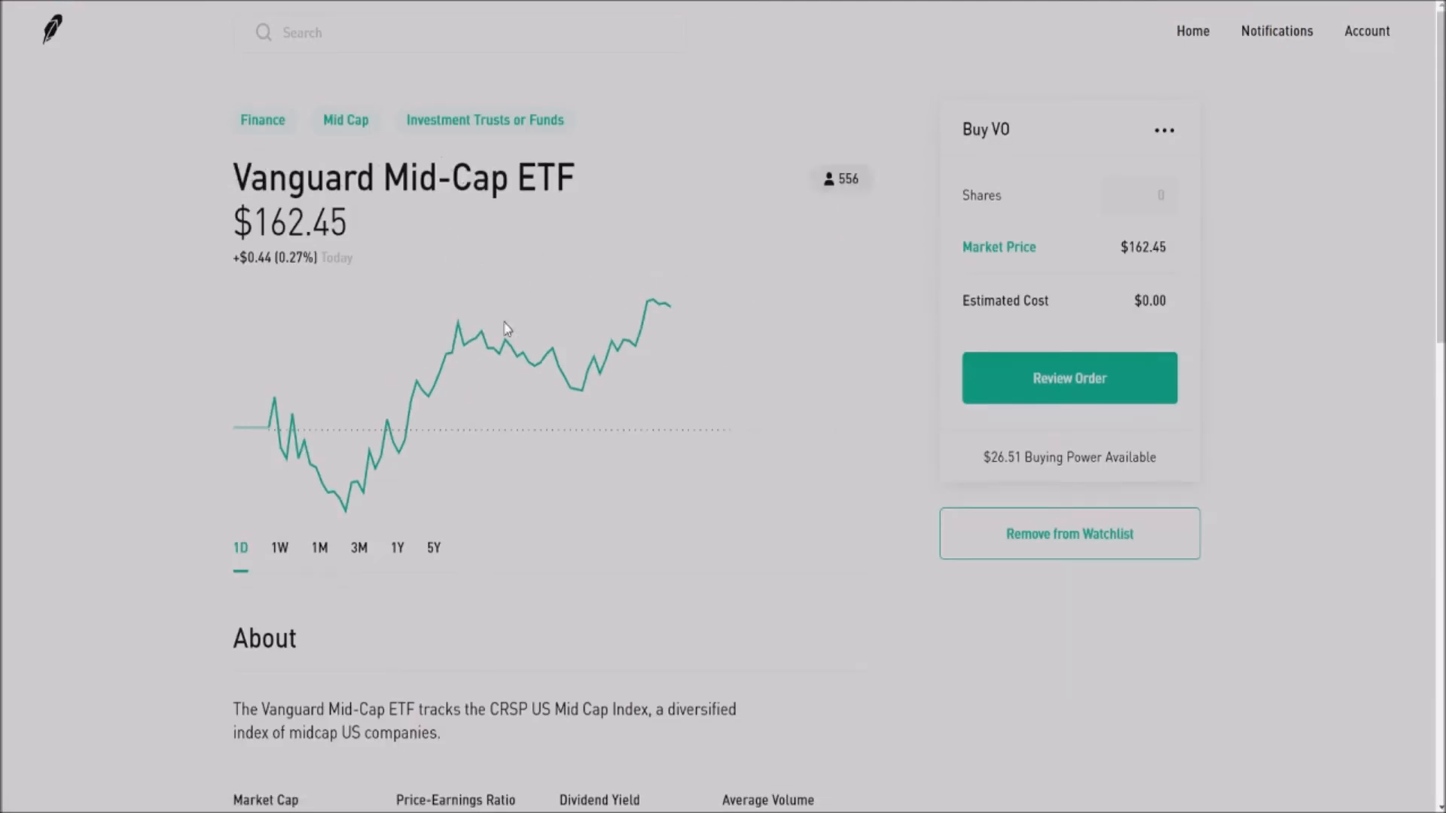
{"action": "mouse_move", "coordinate": [517, 355]}
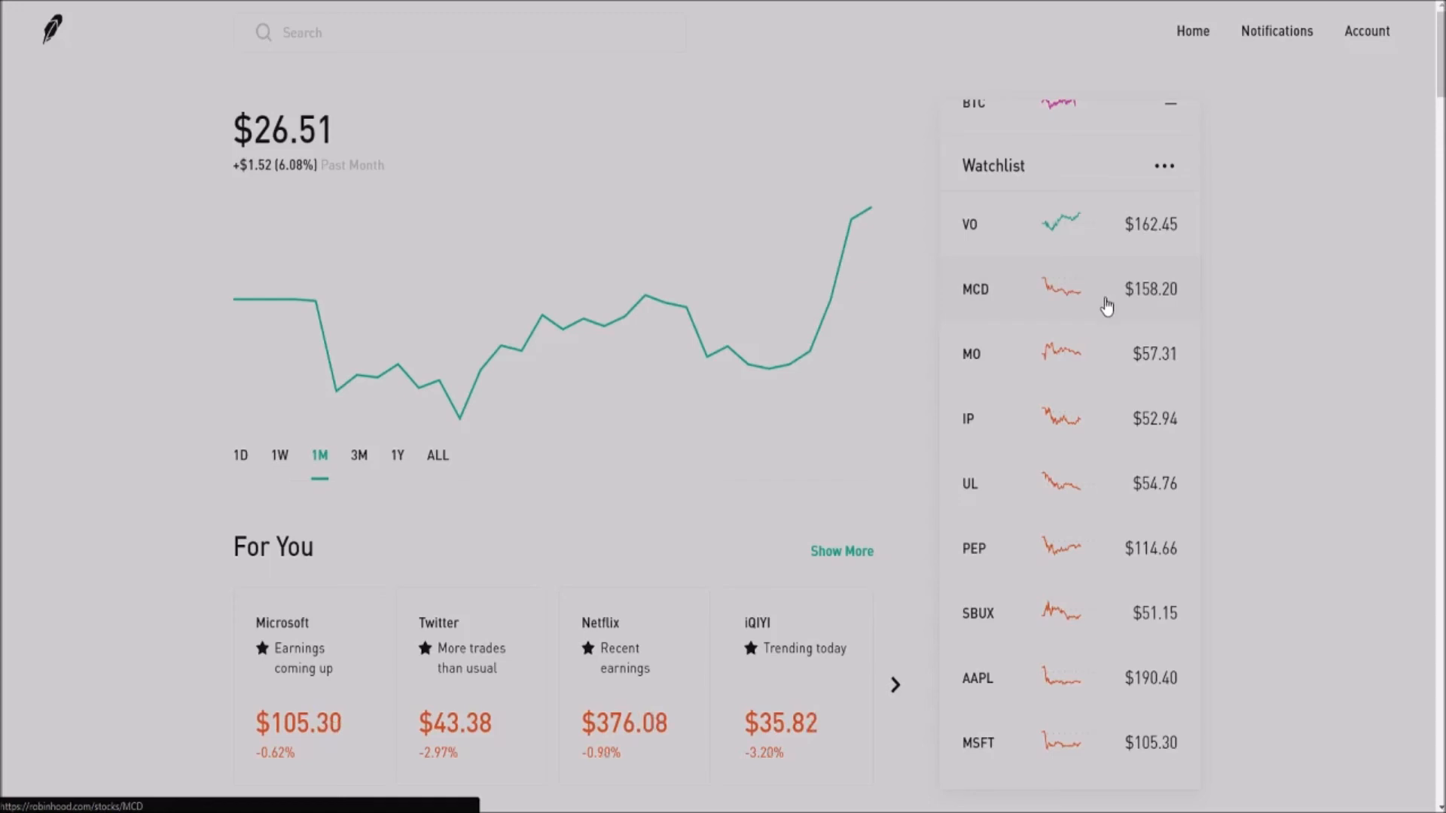
{"action": "scroll", "scroll_direction": "down", "scroll_amount": 3}
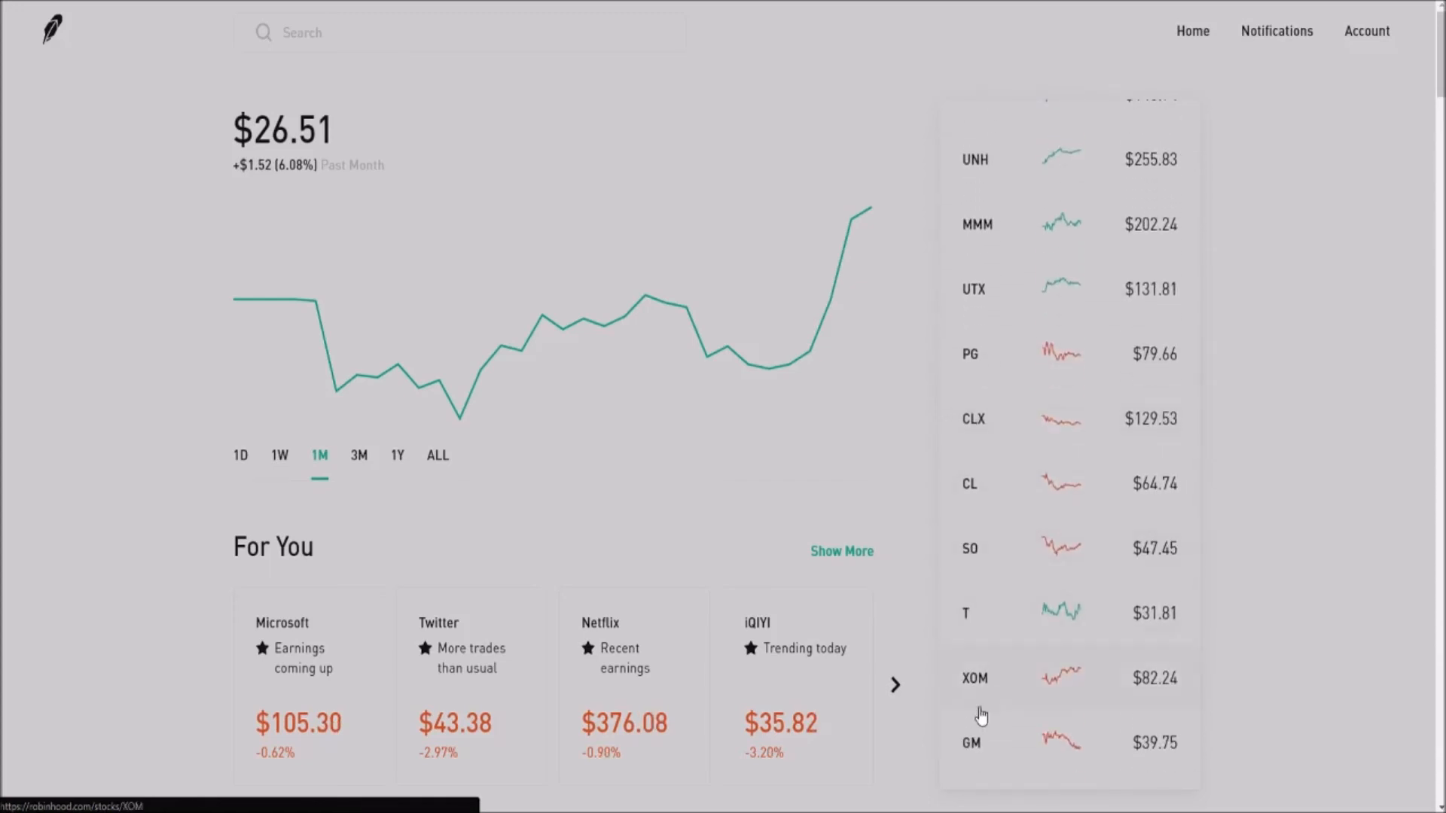
{"action": "scroll", "scroll_direction": "down", "scroll_amount": 3}
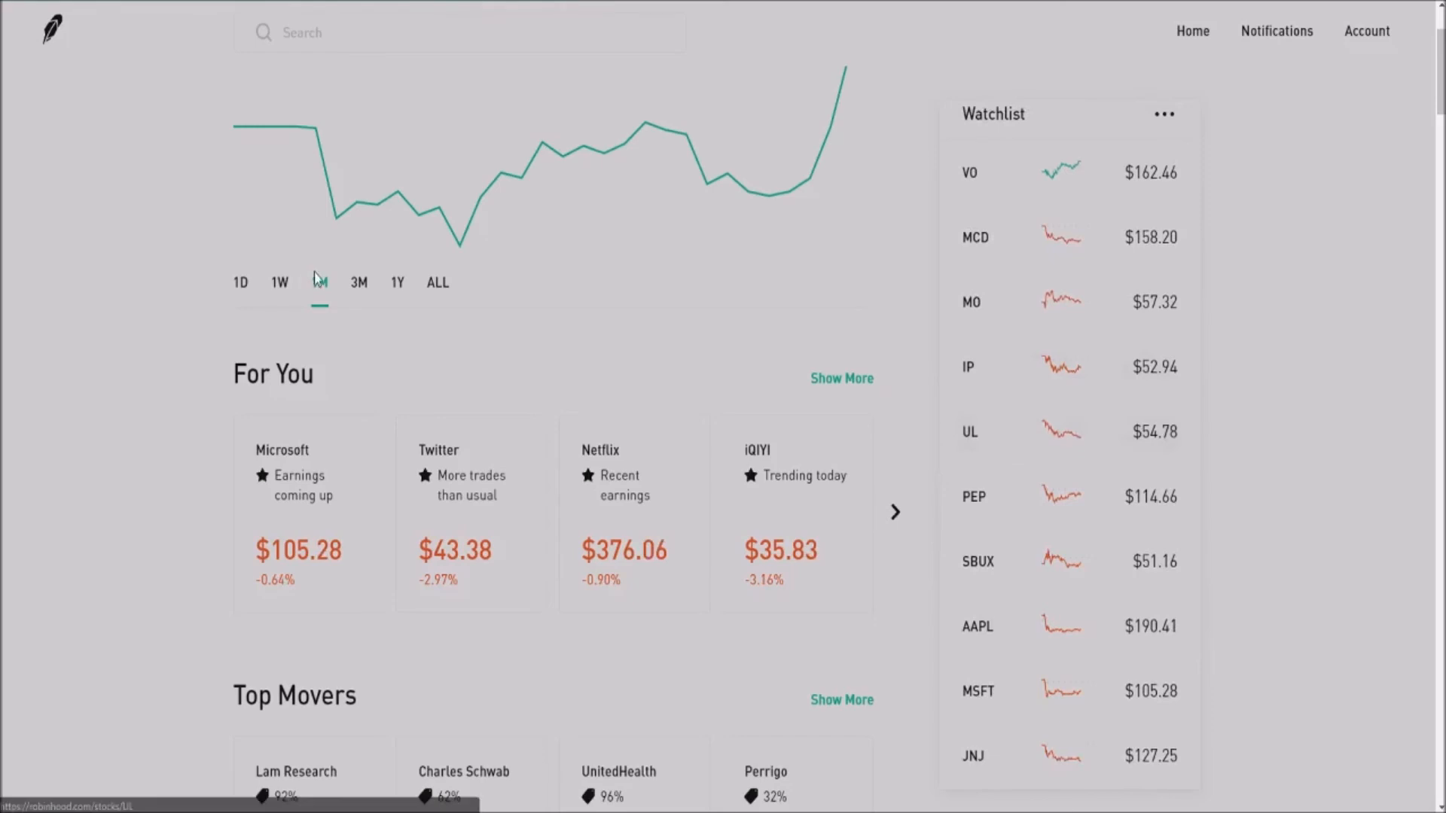
{"action": "left_click", "coordinate": [969, 432]}
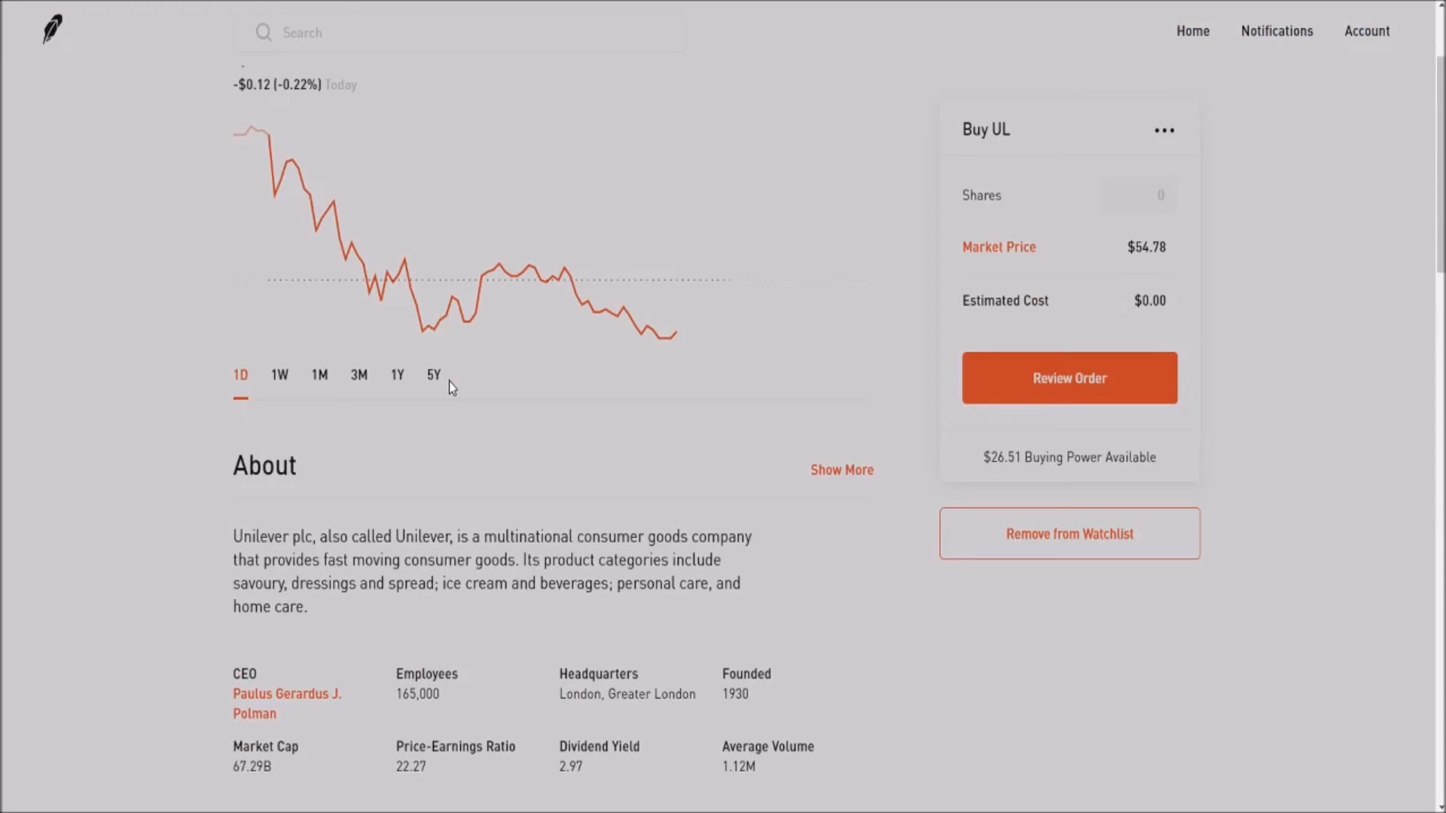
{"action": "mouse_move", "coordinate": [453, 517]}
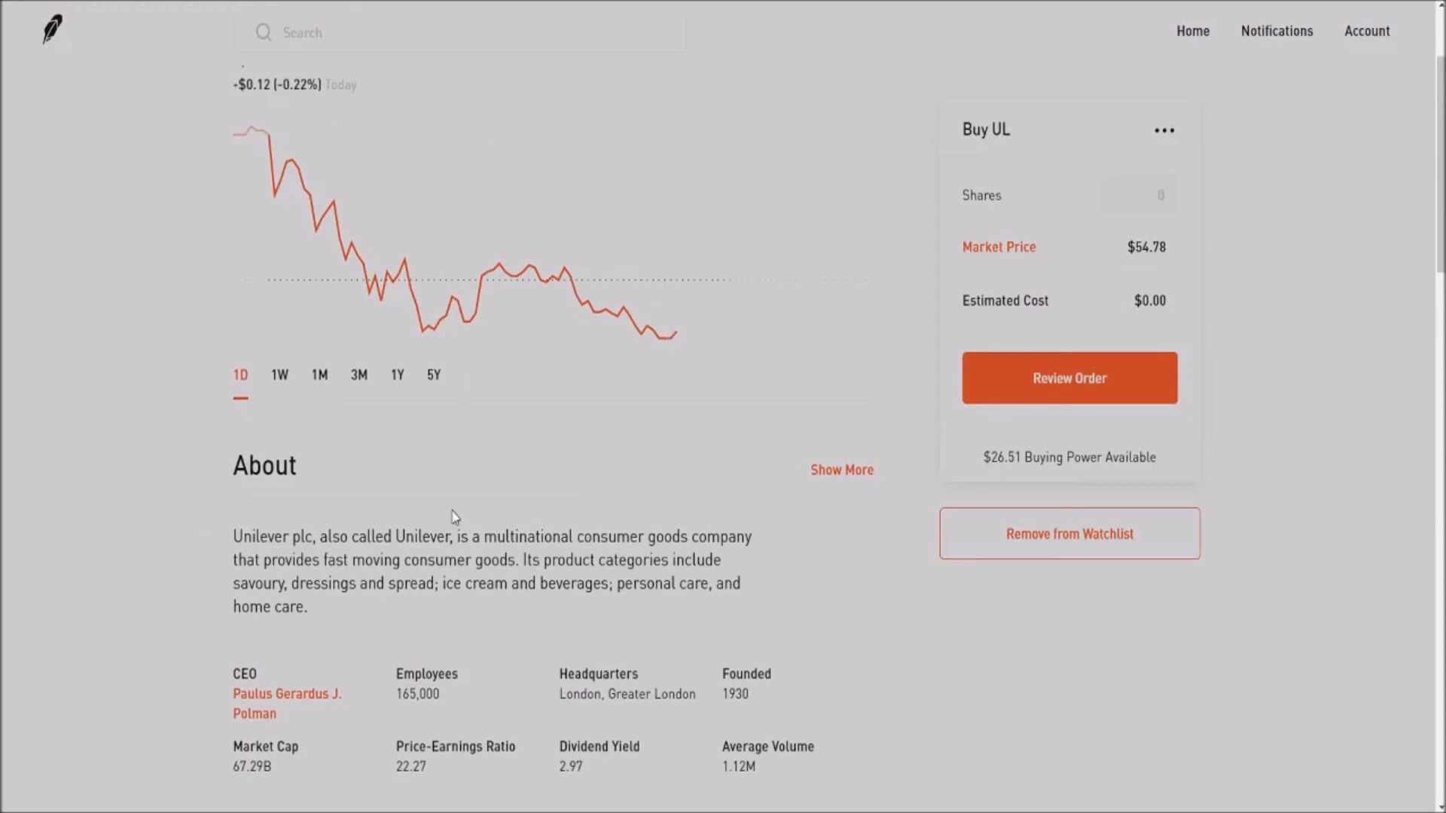
{"action": "scroll", "scroll_direction": "down", "scroll_amount": 3}
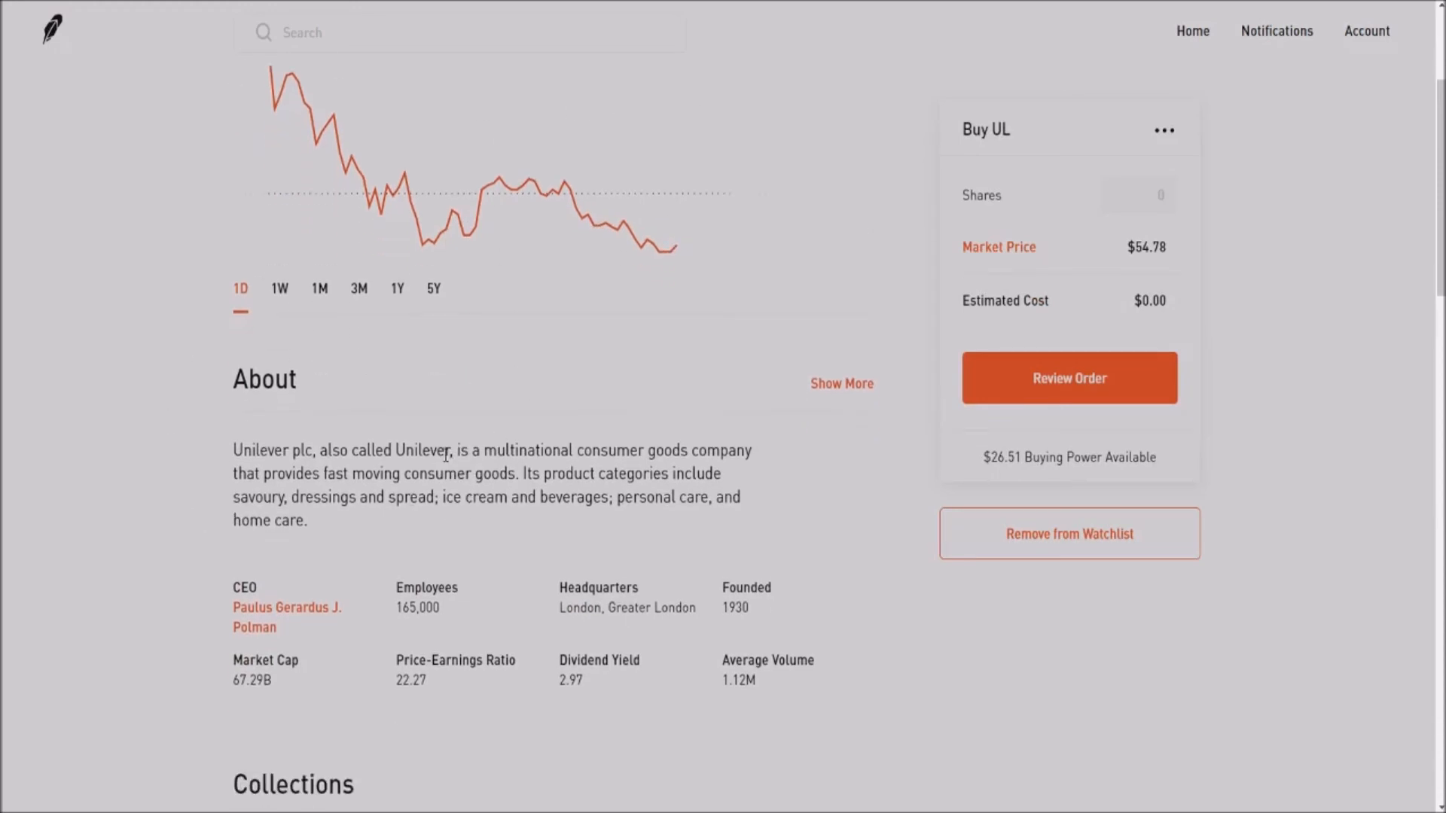
{"action": "mouse_move", "coordinate": [541, 422]}
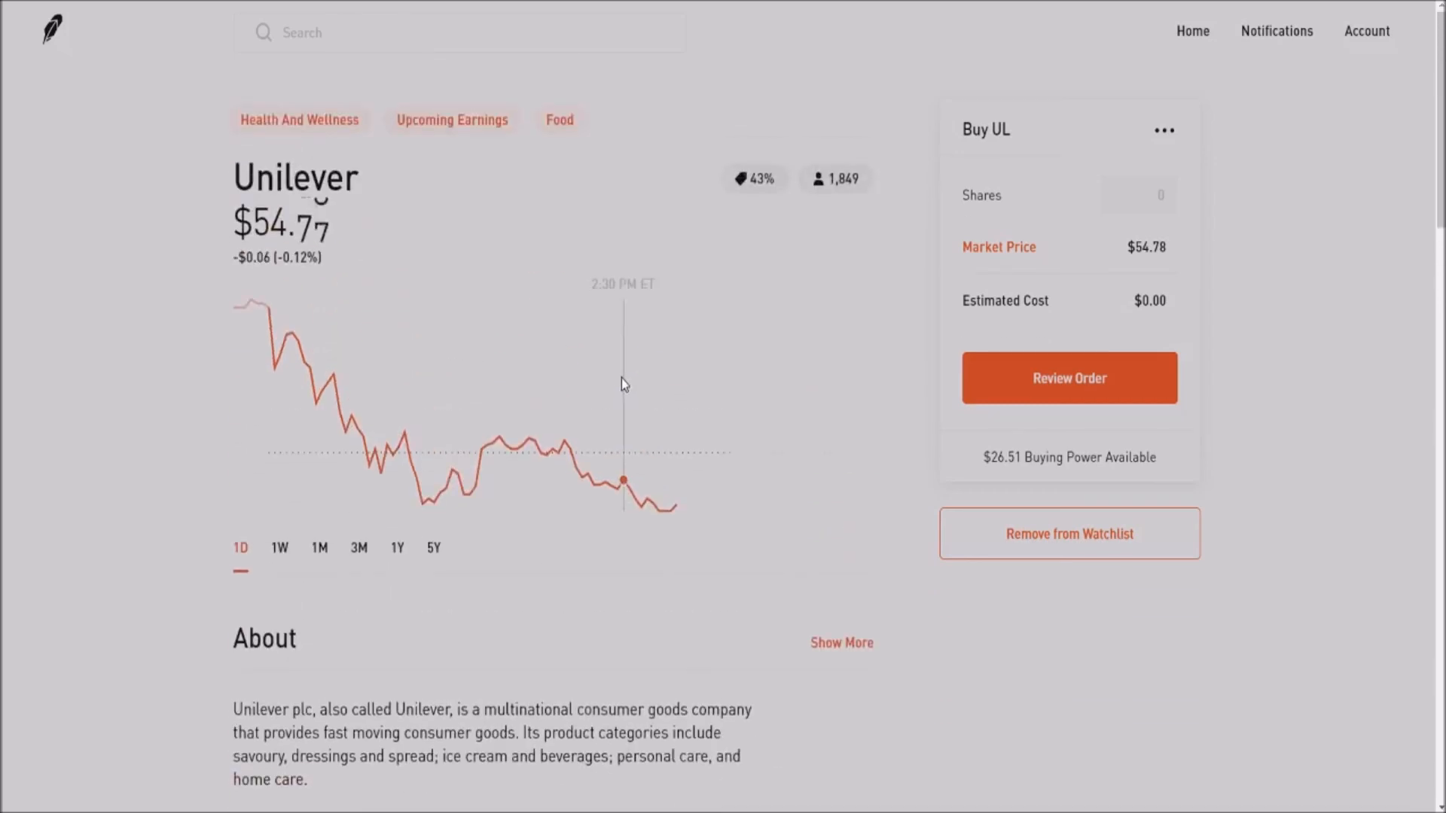
{"action": "scroll", "scroll_direction": "down", "scroll_amount": 3}
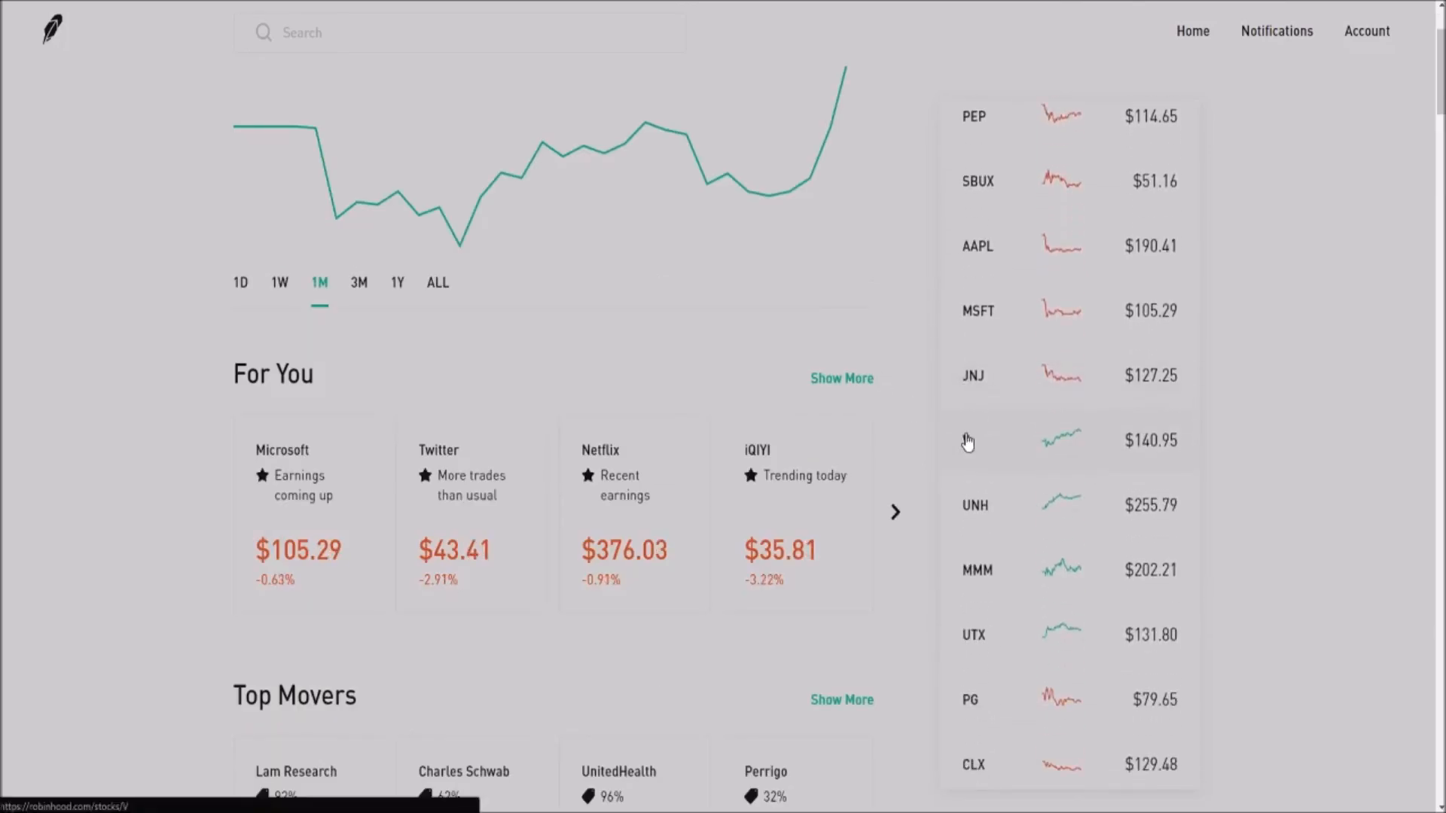
{"action": "scroll", "scroll_direction": "down", "scroll_amount": 3}
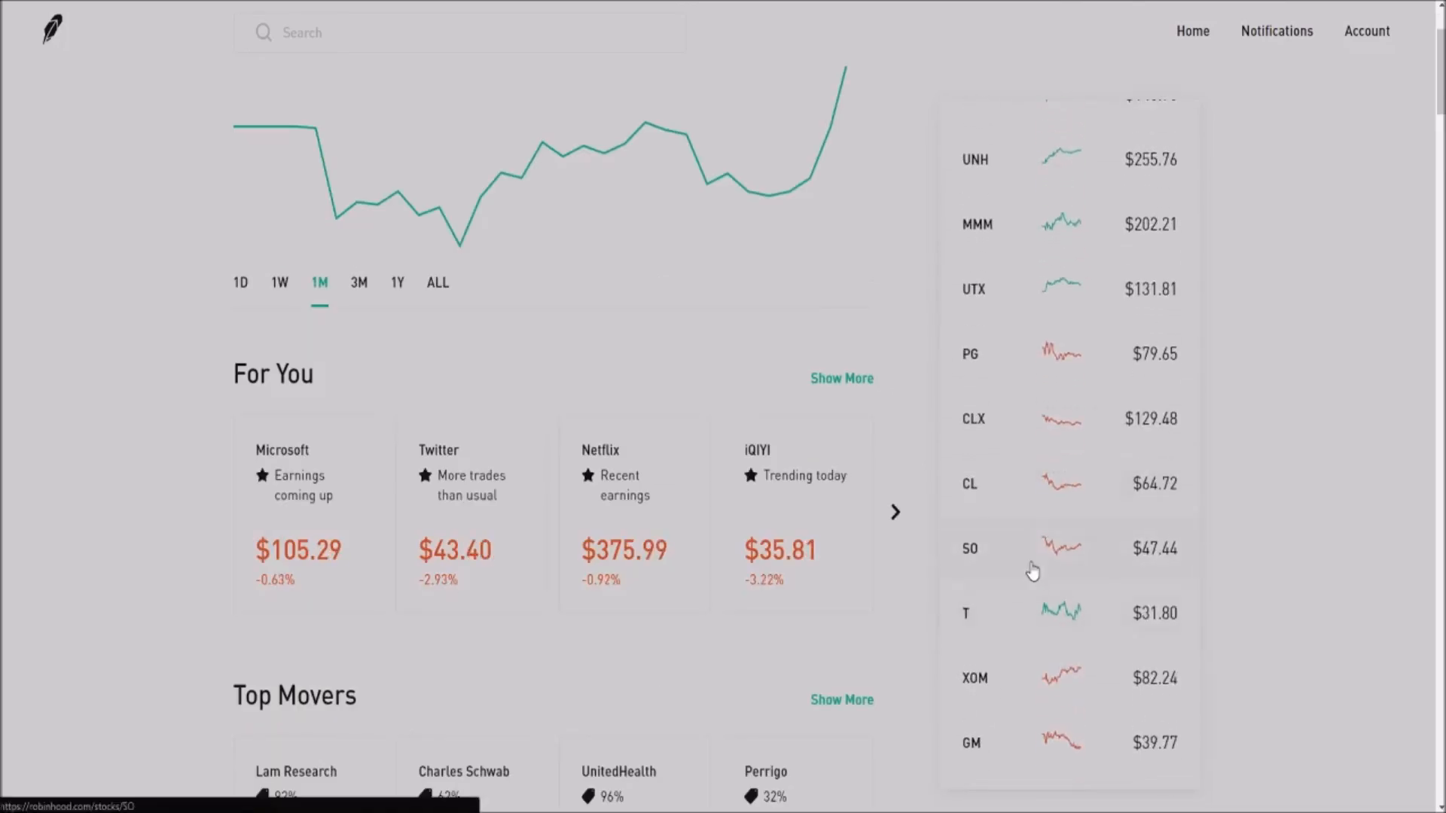
{"action": "mouse_move", "coordinate": [1020, 556]}
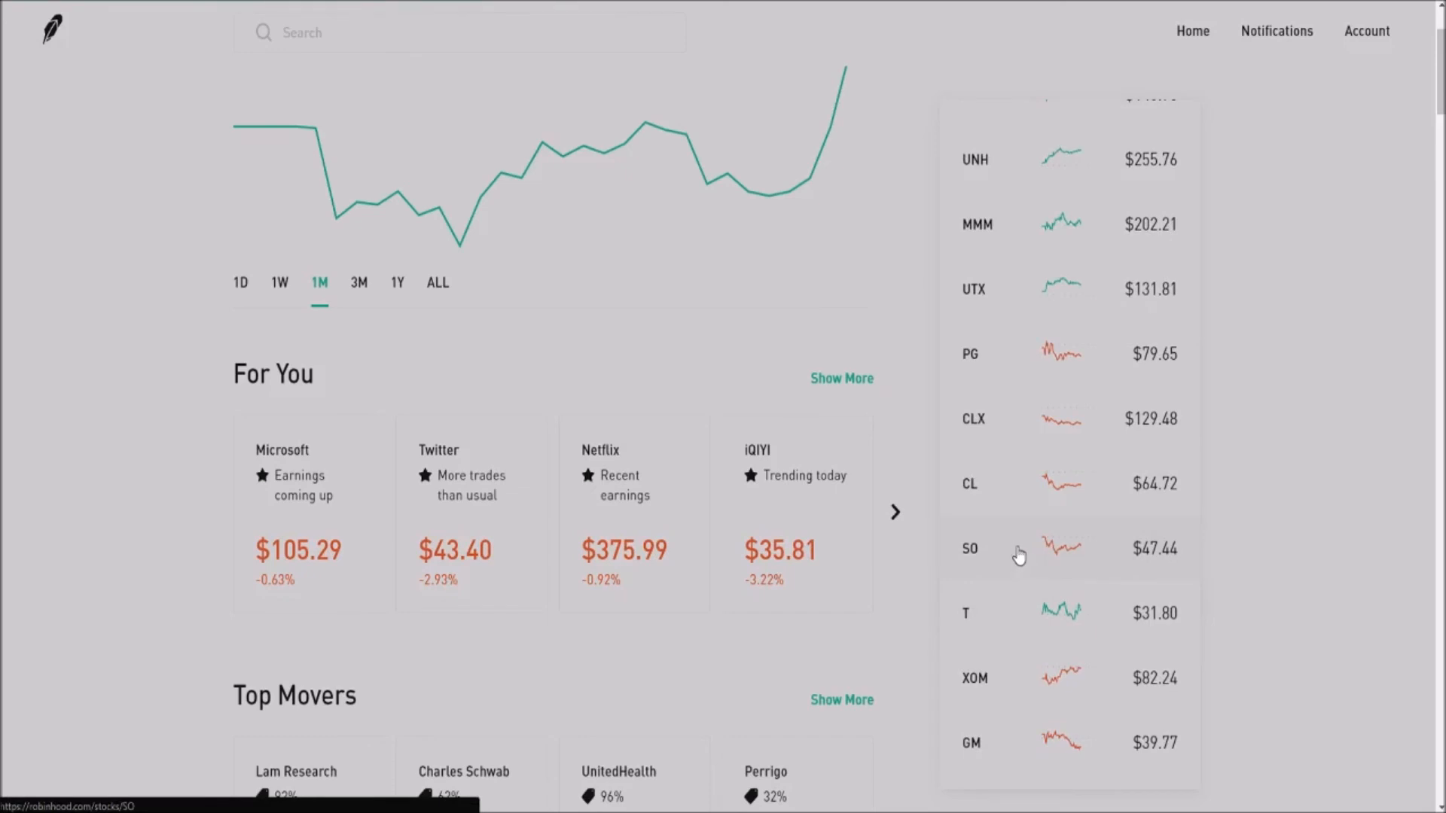
{"action": "left_click", "coordinate": [970, 548]}
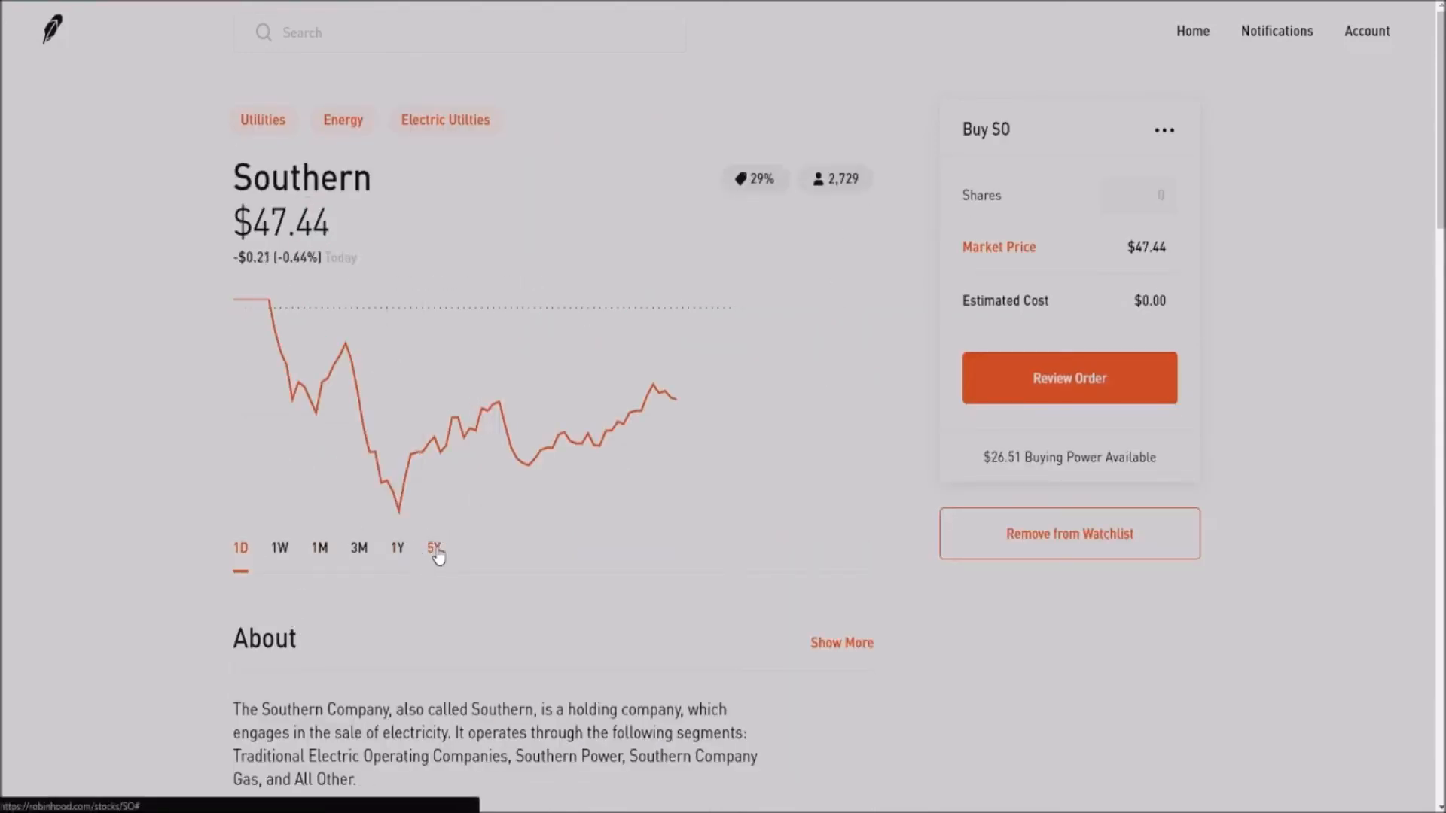
{"action": "left_click", "coordinate": [434, 547]}
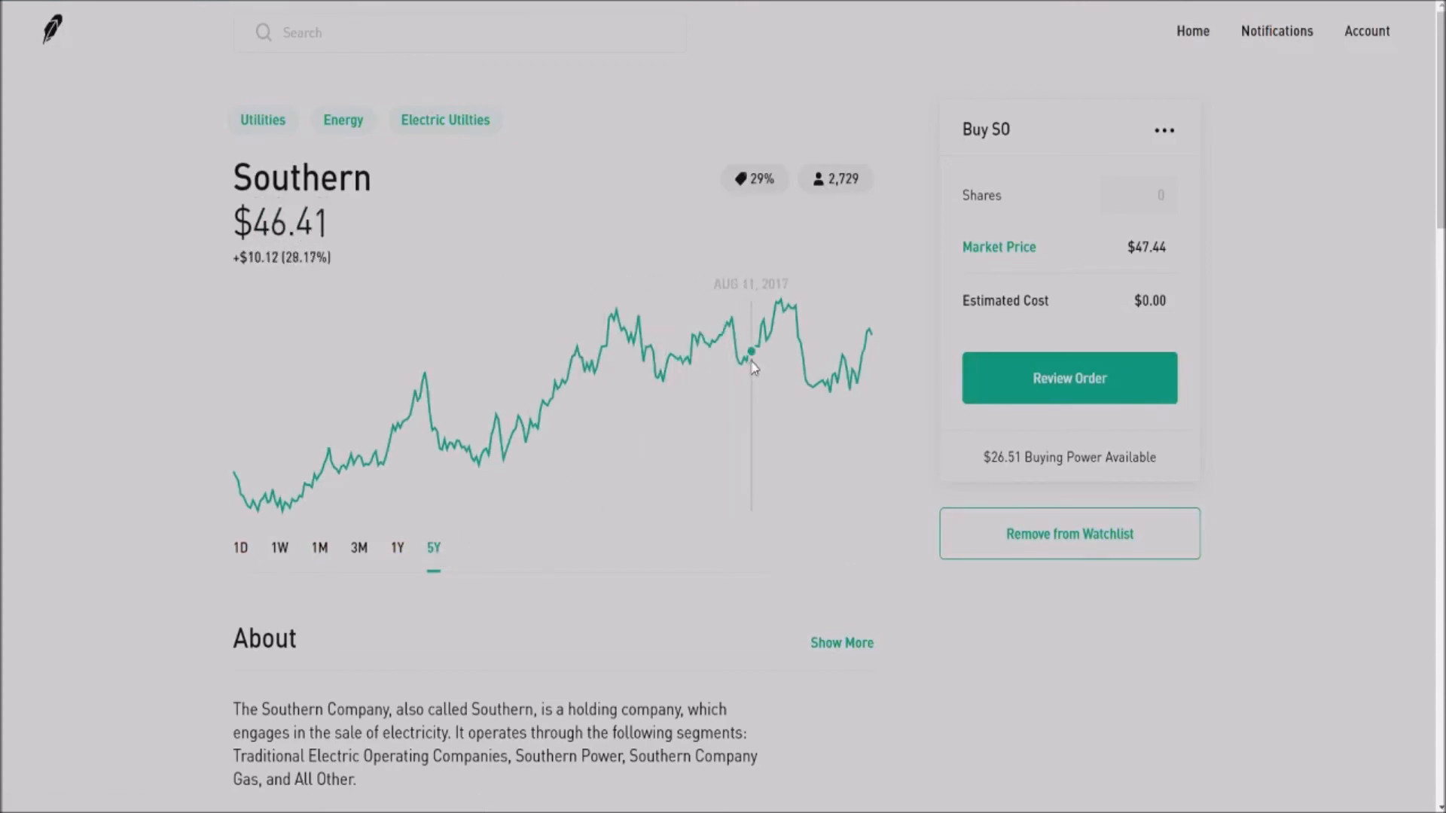
{"action": "left_click", "coordinate": [1191, 30]}
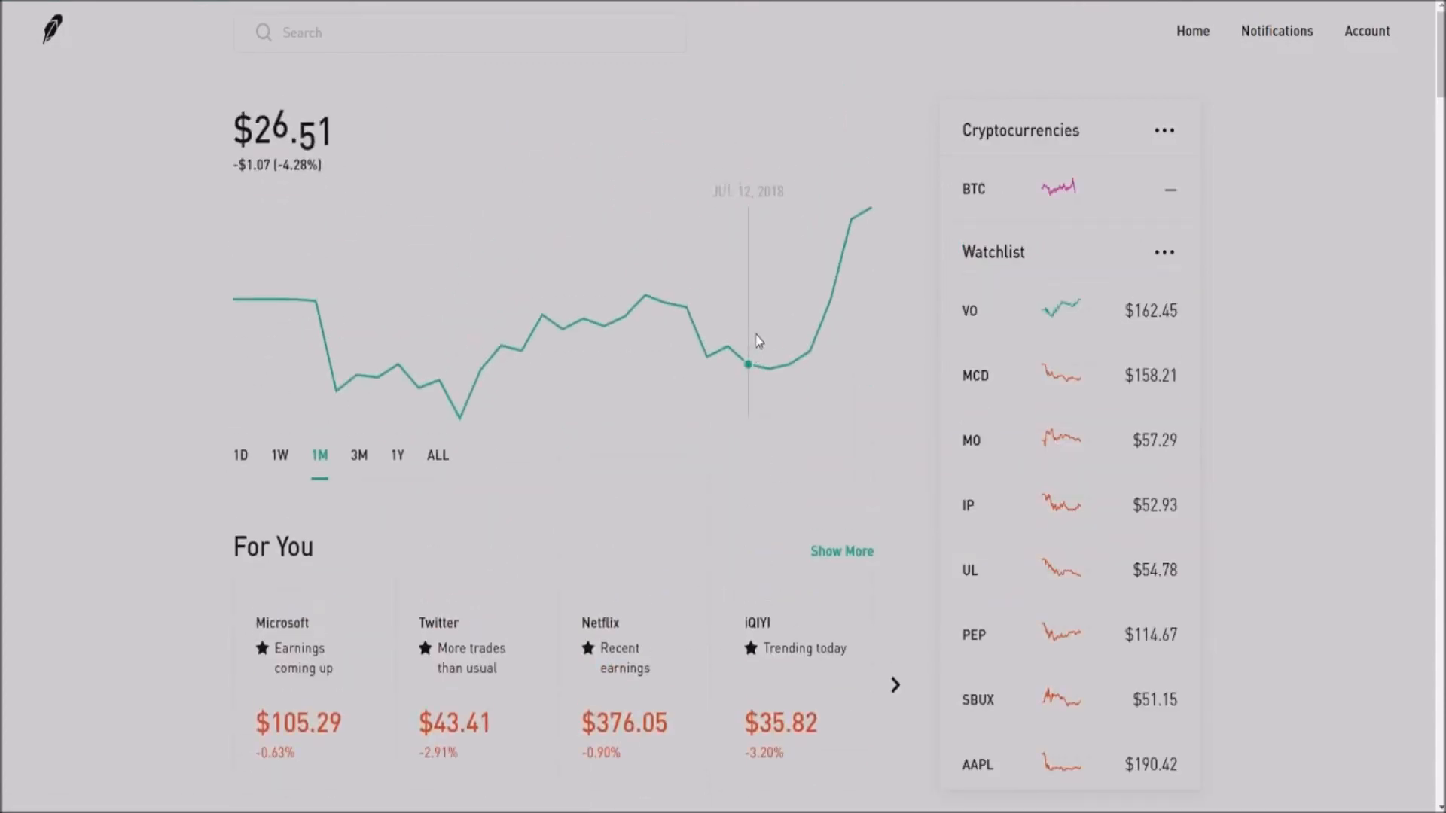